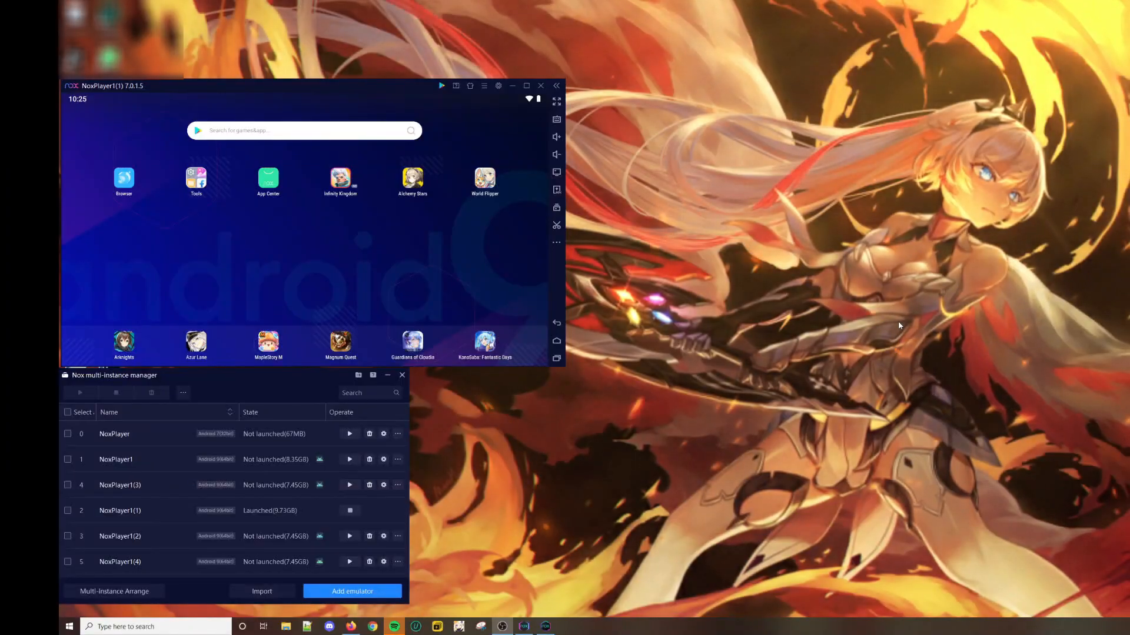
{"action": "mouse_move", "coordinate": [761, 307]}
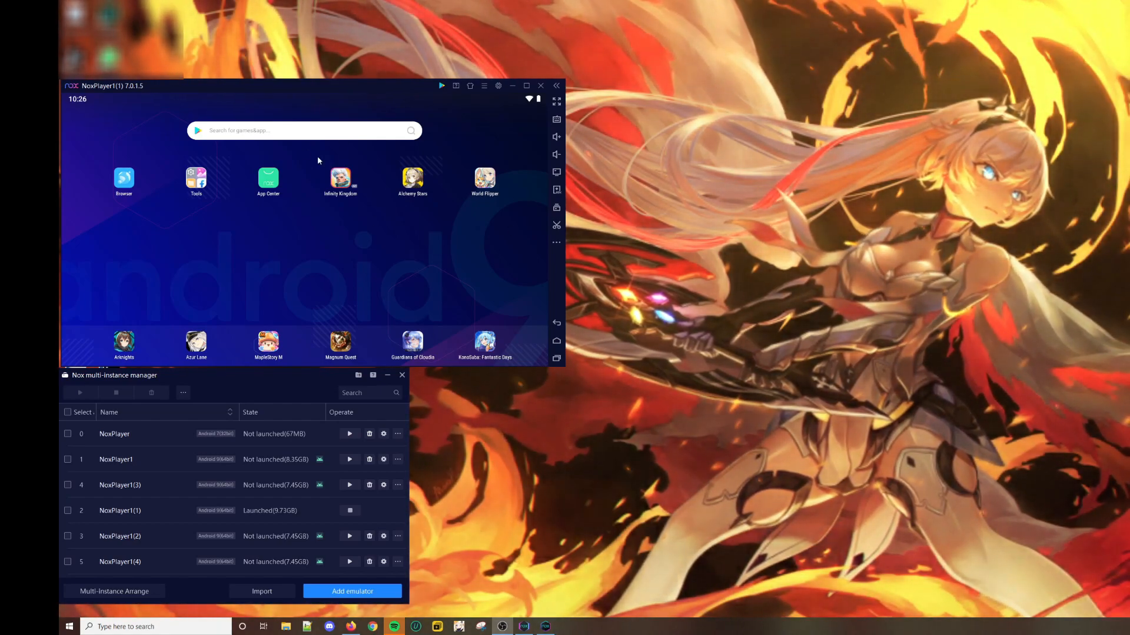
{"action": "mouse_move", "coordinate": [514, 336]}
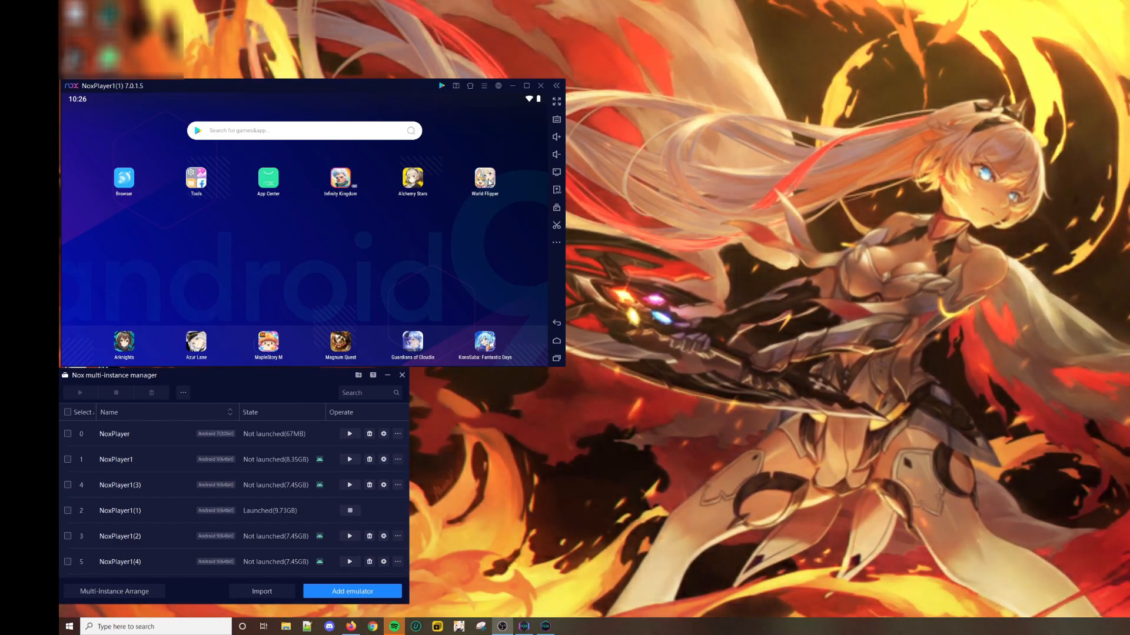
{"action": "mouse_move", "coordinate": [462, 161]}
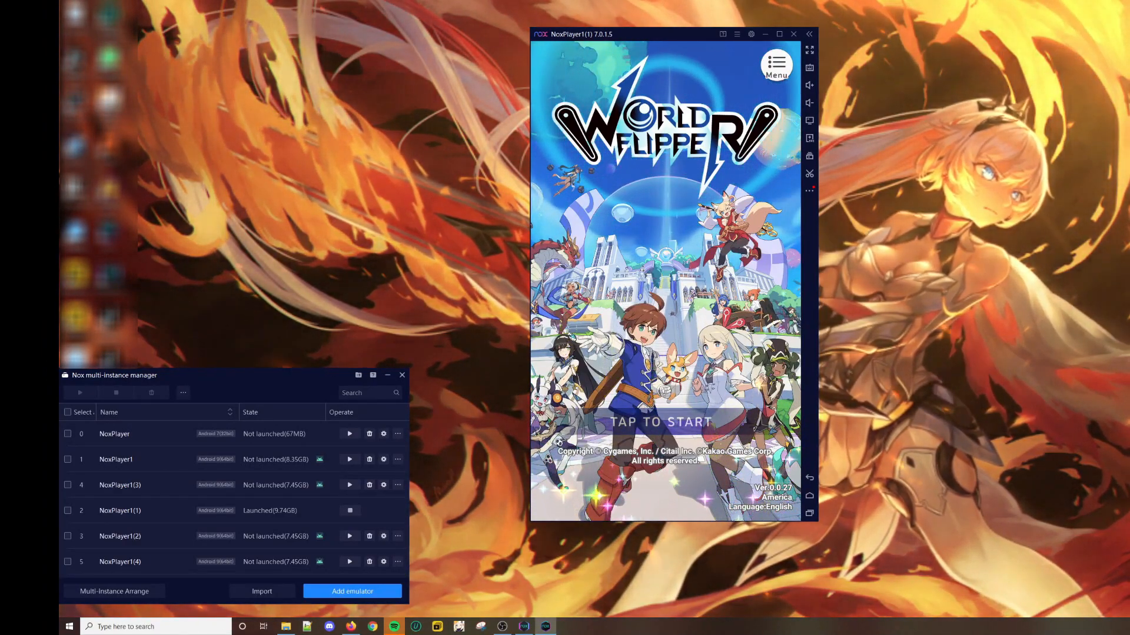
- Start World Flipper from the title screen and confirm a Guest Login
{"action": "left_click", "coordinate": [660, 423]}
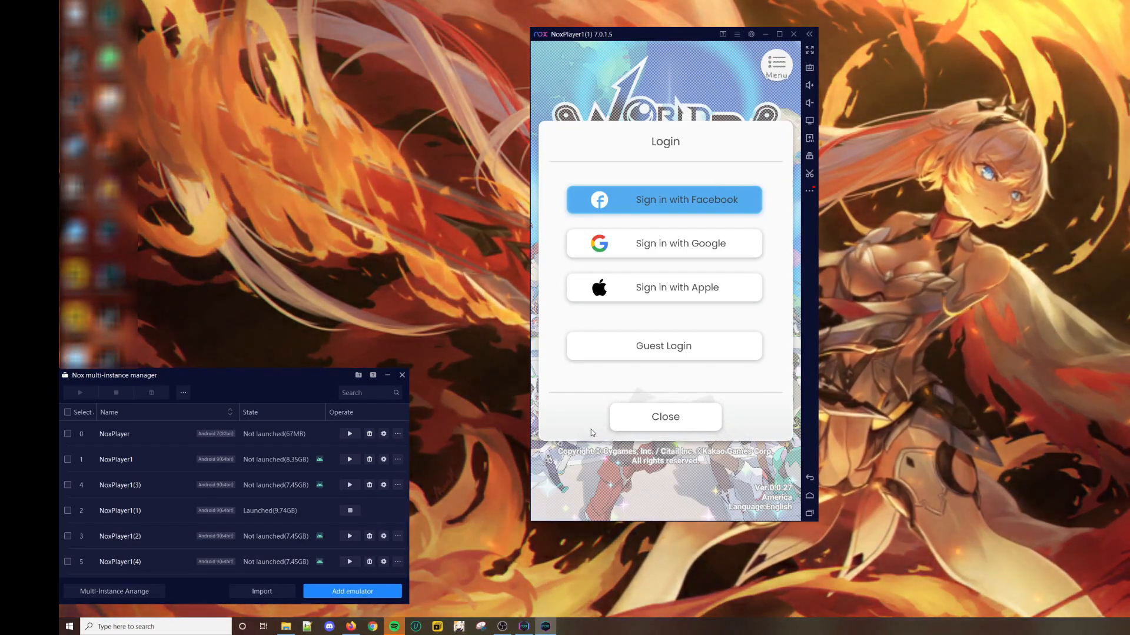
{"action": "left_click", "coordinate": [662, 346]}
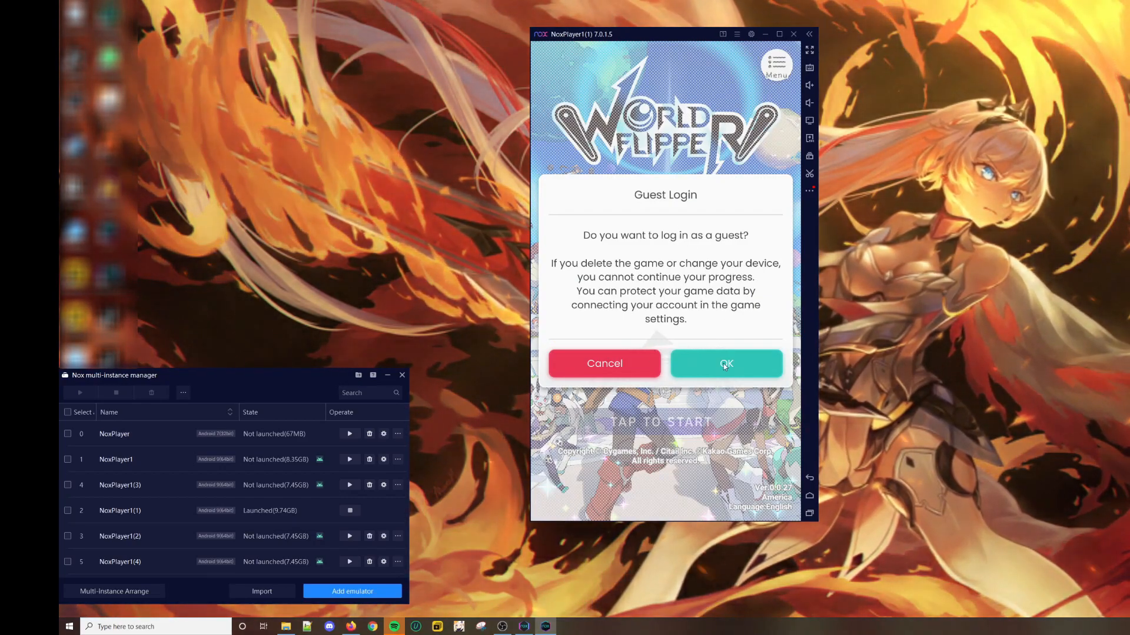
{"action": "left_click", "coordinate": [726, 363]}
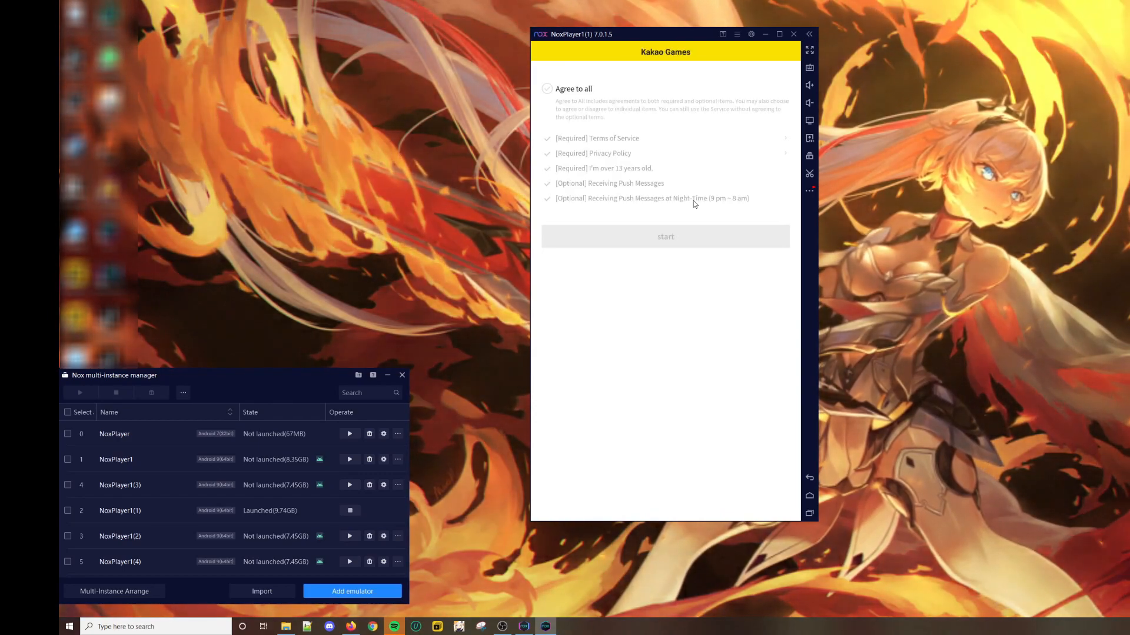
- Accept the Kakao terms with Agree to all, untick push messages, and start the game loading
{"action": "left_click", "coordinate": [547, 89]}
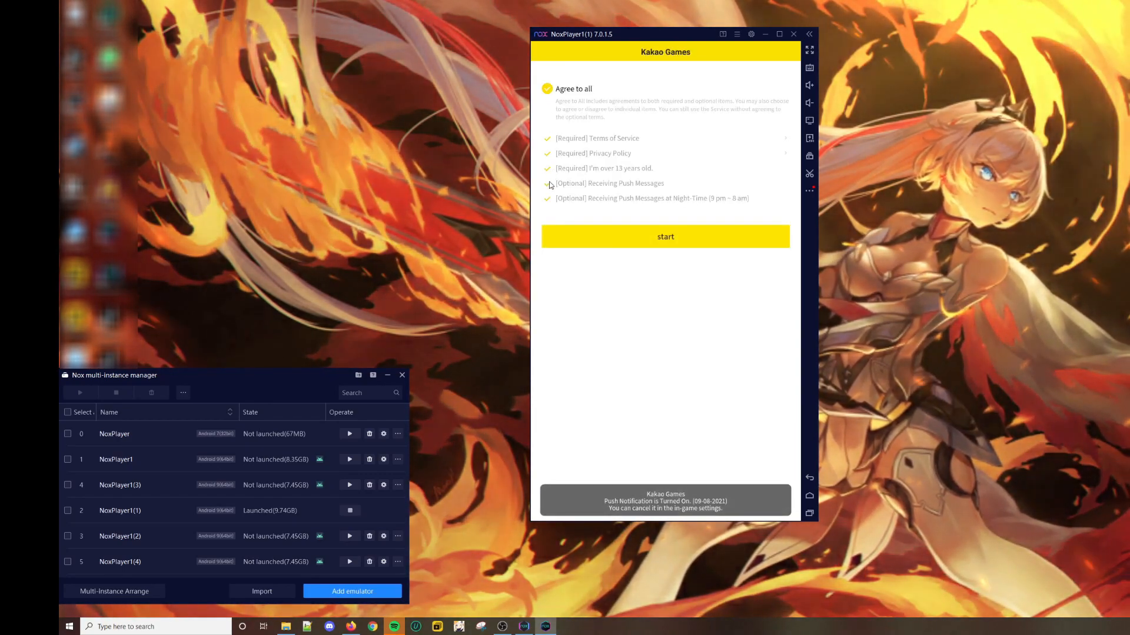
{"action": "left_click", "coordinate": [548, 88]}
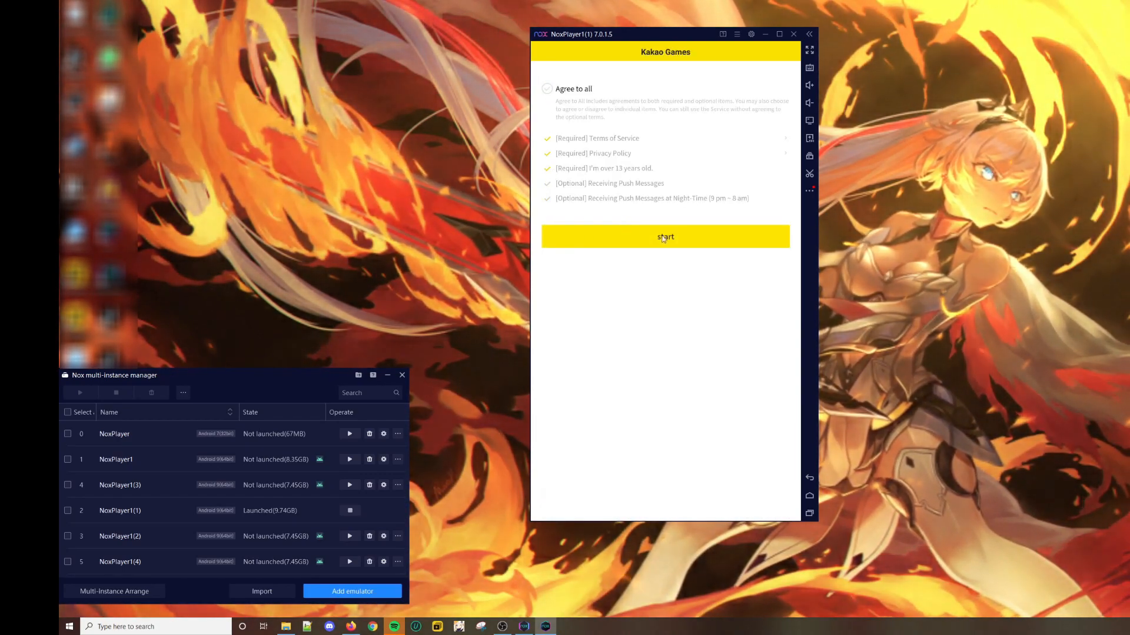
{"action": "left_click", "coordinate": [664, 237]}
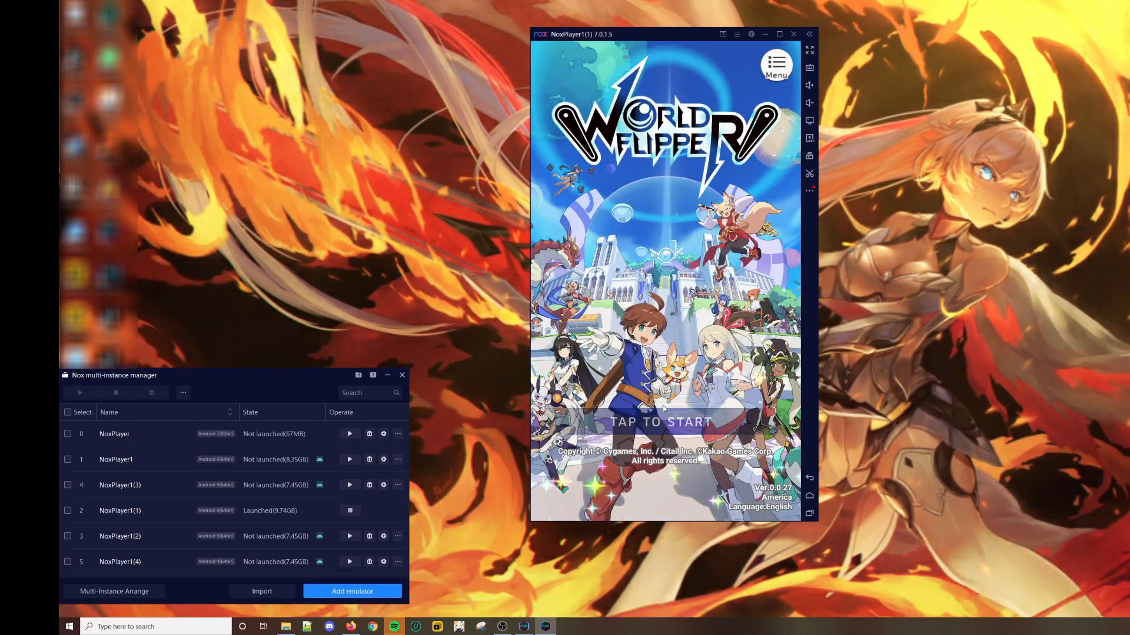
{"action": "left_click", "coordinate": [661, 422]}
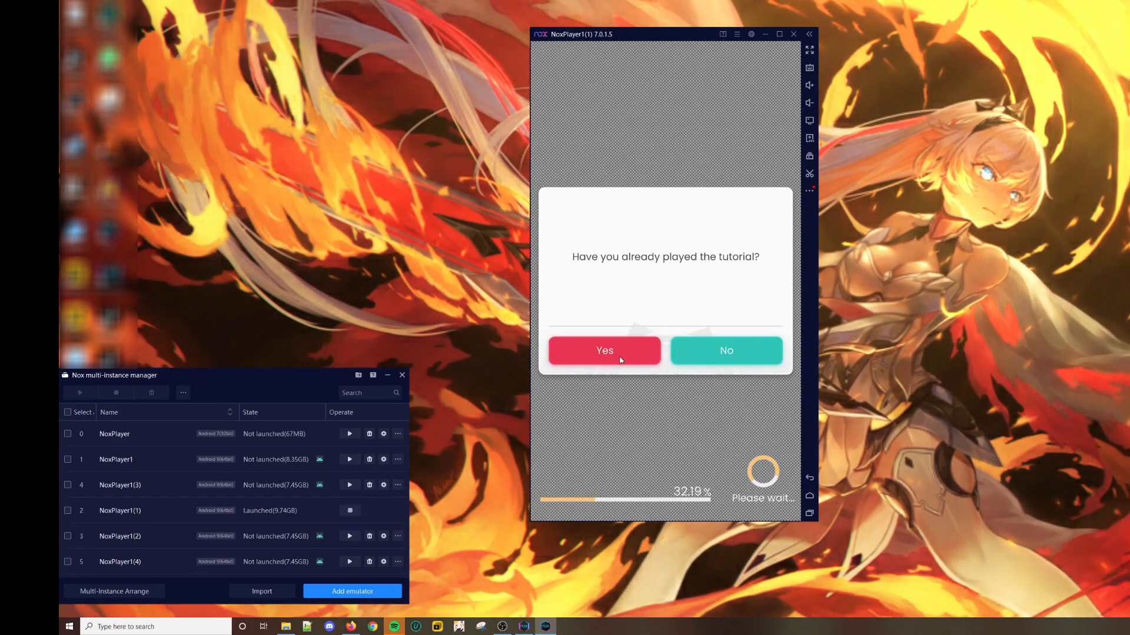
- Answer Yes to both tutorial questions, then dismiss the Summary and How to Play demo
{"action": "left_click", "coordinate": [603, 351]}
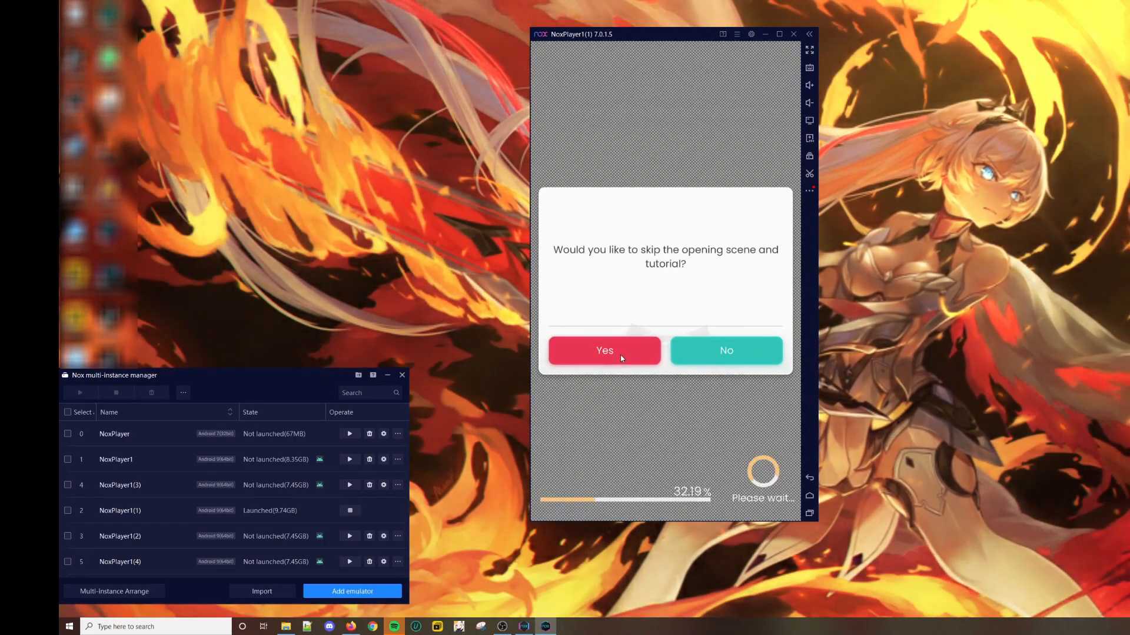
{"action": "left_click", "coordinate": [604, 350]}
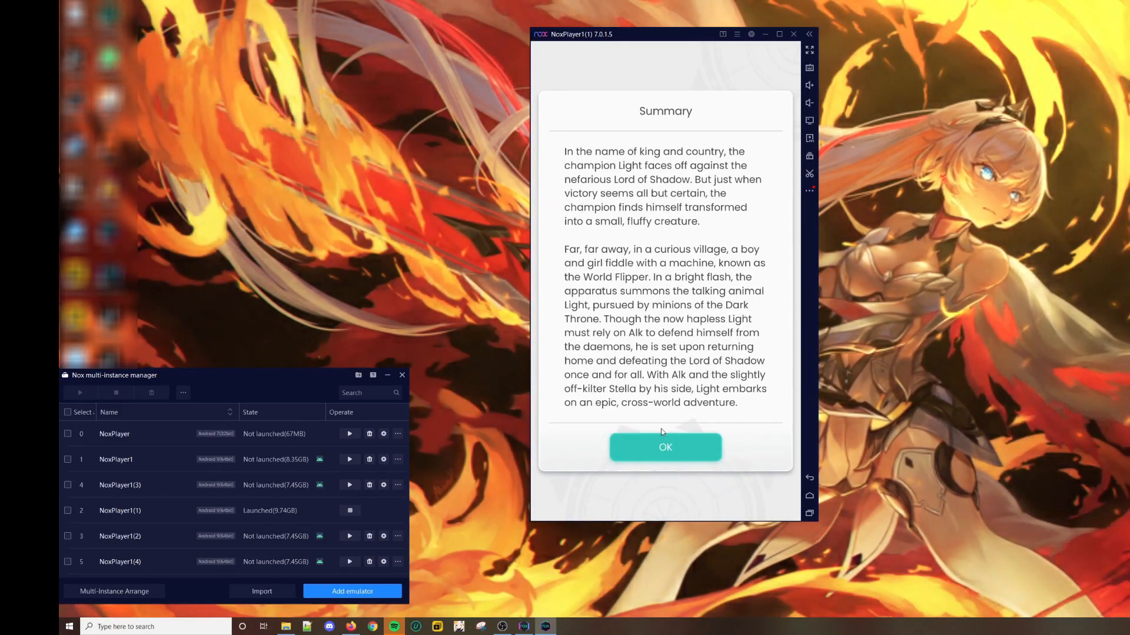
{"action": "left_click", "coordinate": [665, 447]}
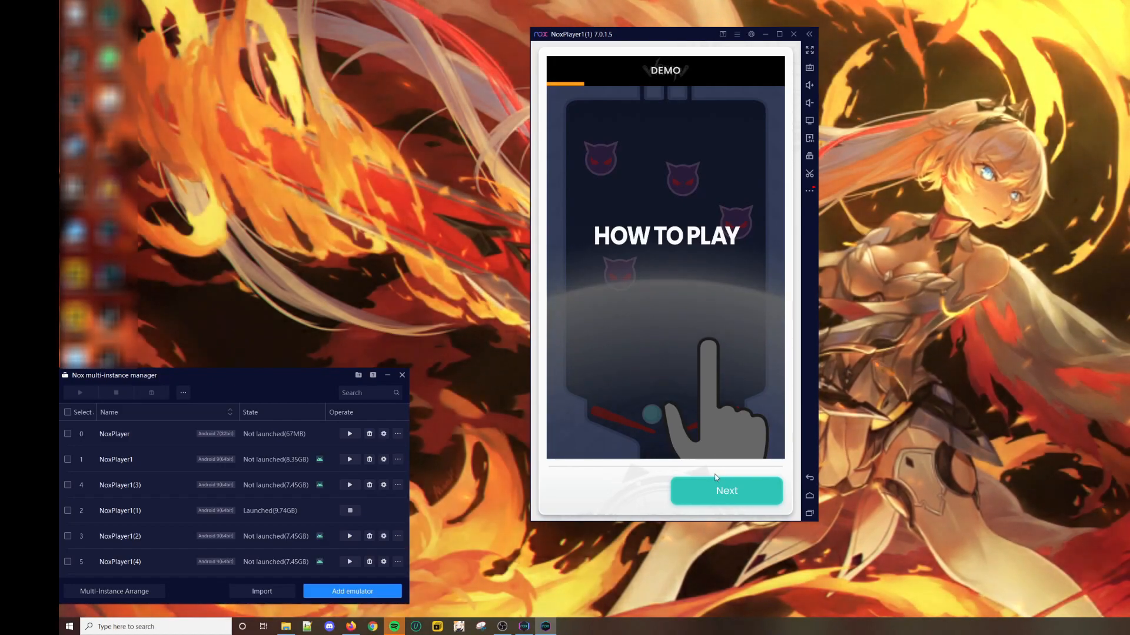
{"action": "left_click", "coordinate": [726, 490]}
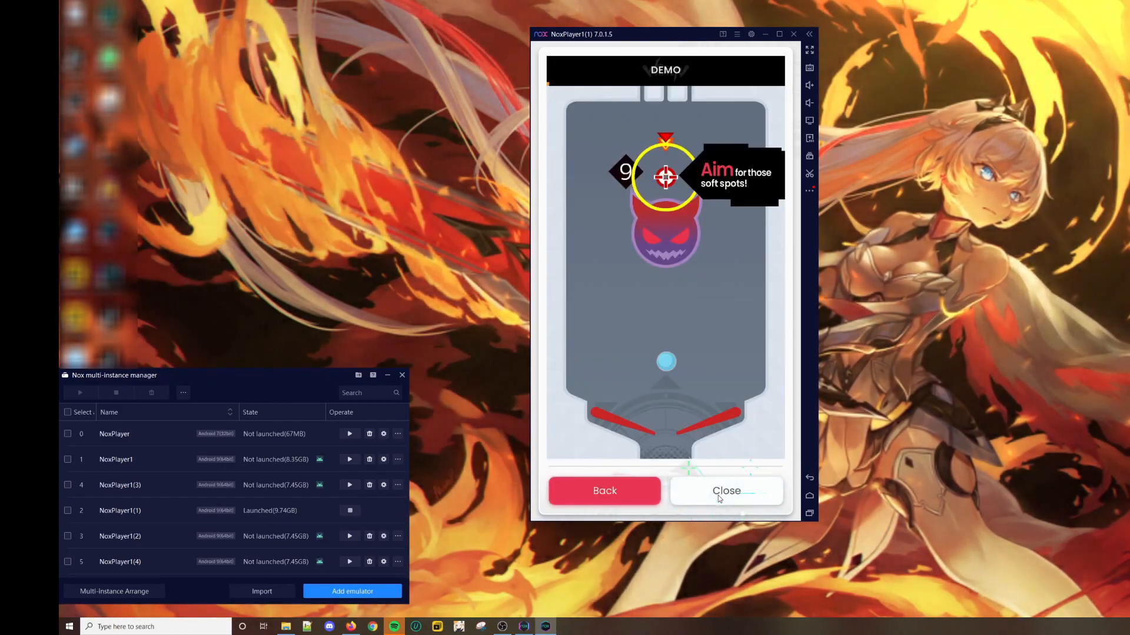
{"action": "left_click", "coordinate": [726, 490]}
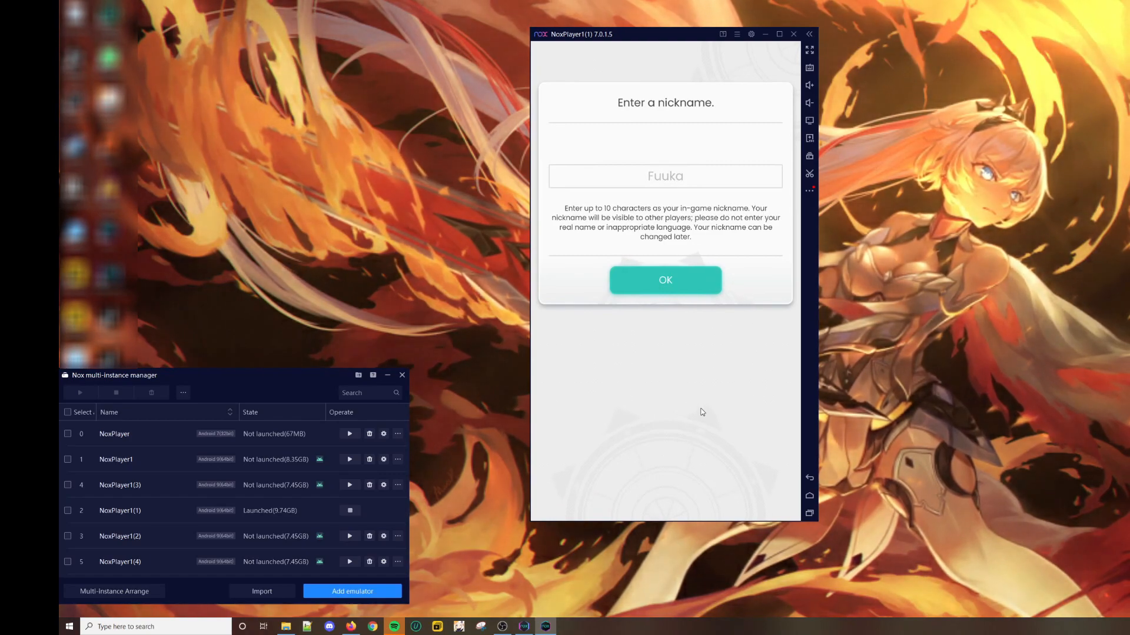
- Enter the nickname WDMGAMING and confirm it in the follow-up dialog
{"action": "left_click", "coordinate": [664, 175]}
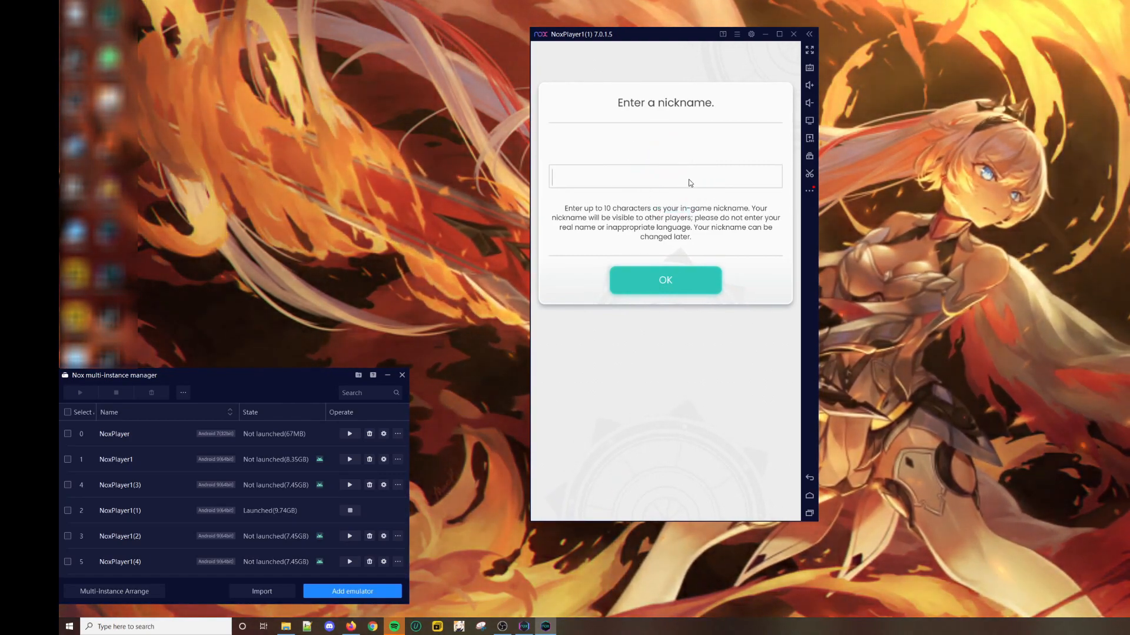
{"action": "type", "text": "WDMGAMING"}
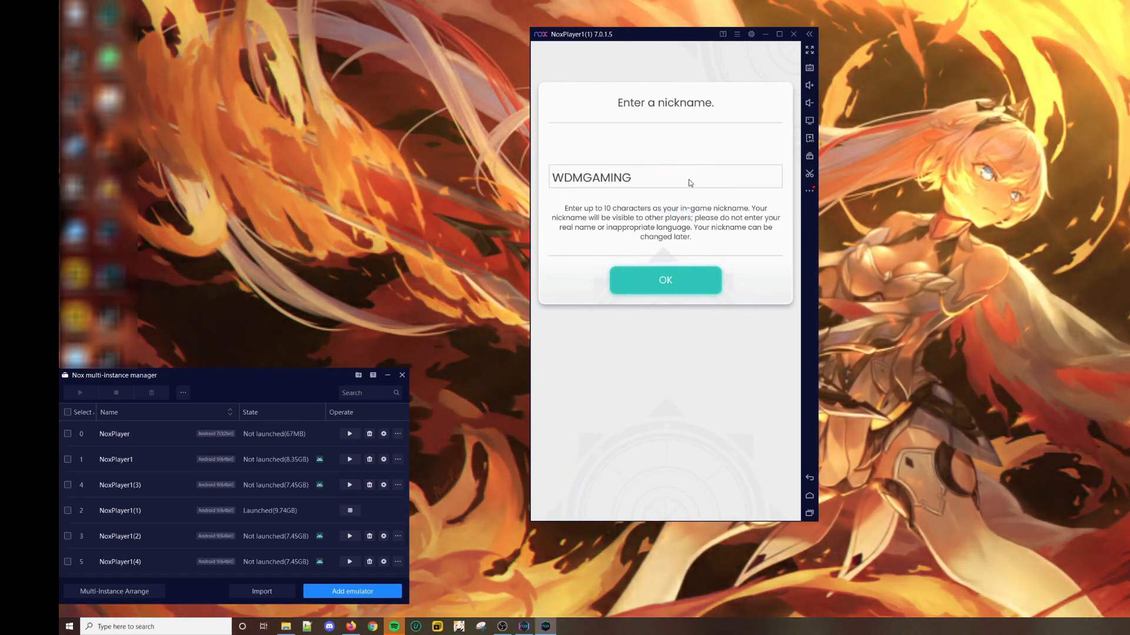
{"action": "left_click", "coordinate": [664, 280]}
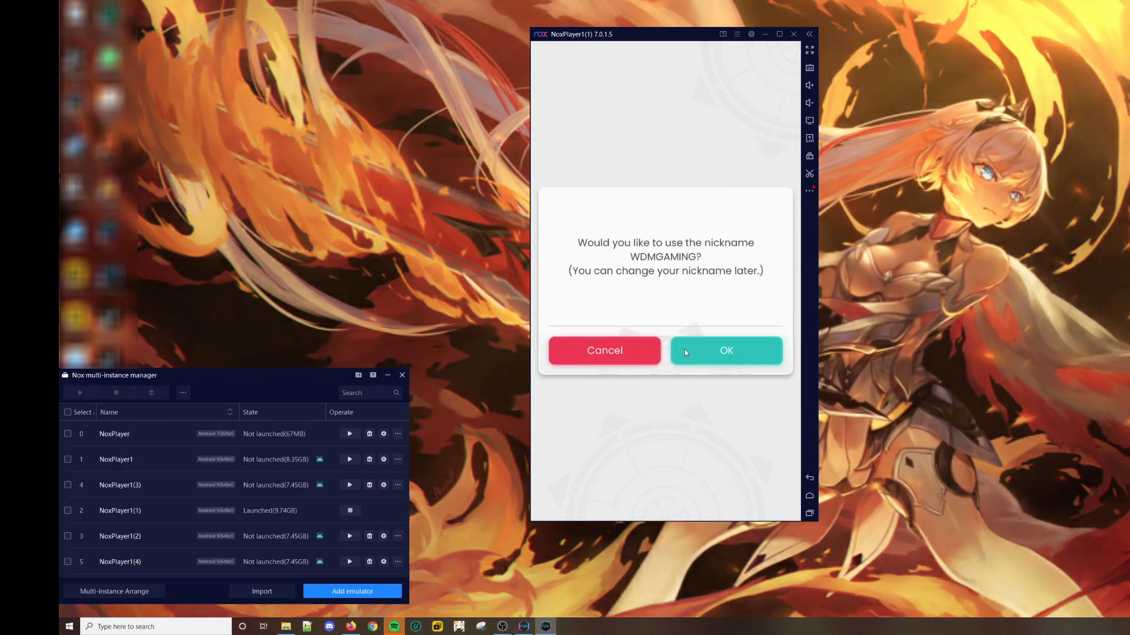
{"action": "left_click", "coordinate": [727, 350]}
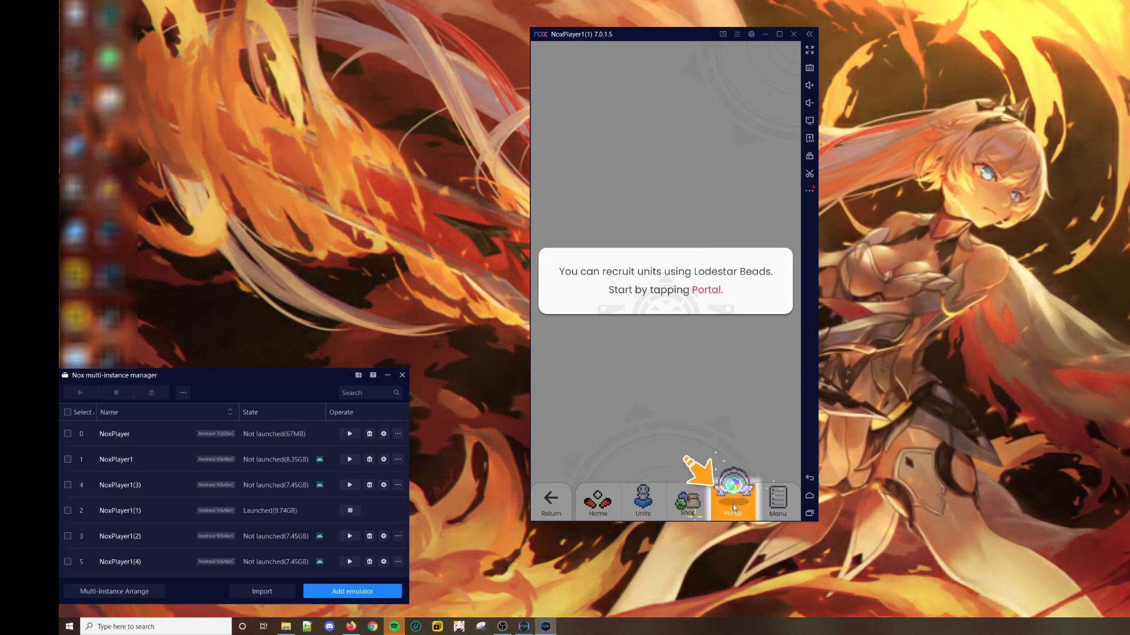
- Do a first single Portal pull, acknowledge the recruit, and close the Launch Gala Reward popup for Arisa and 1500 beads
{"action": "left_click", "coordinate": [733, 501]}
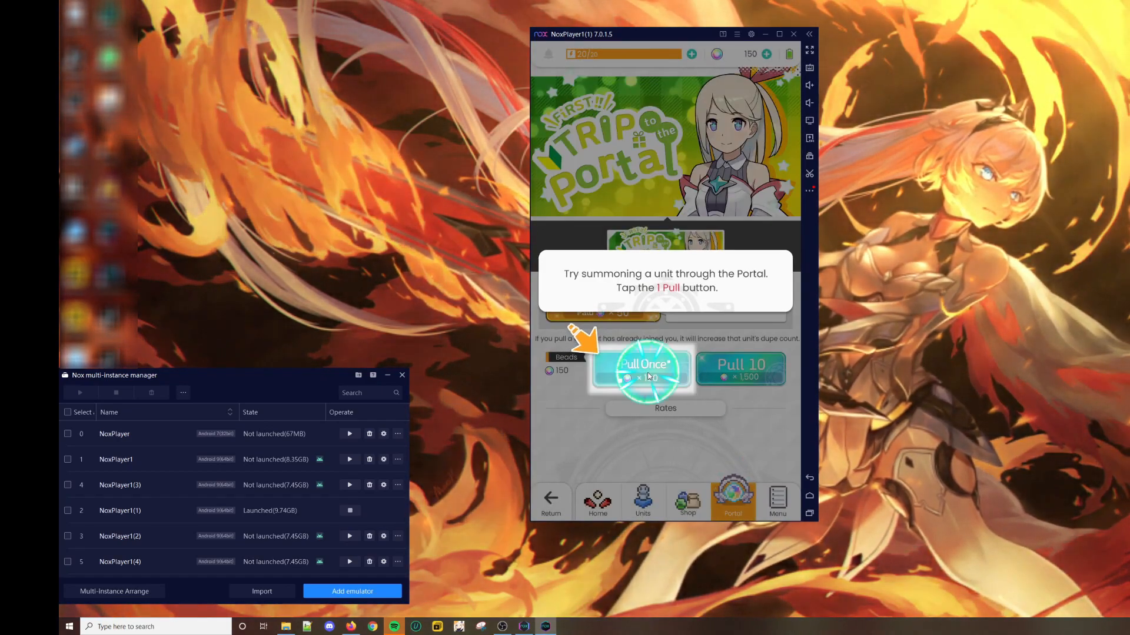
{"action": "left_click", "coordinate": [641, 371]}
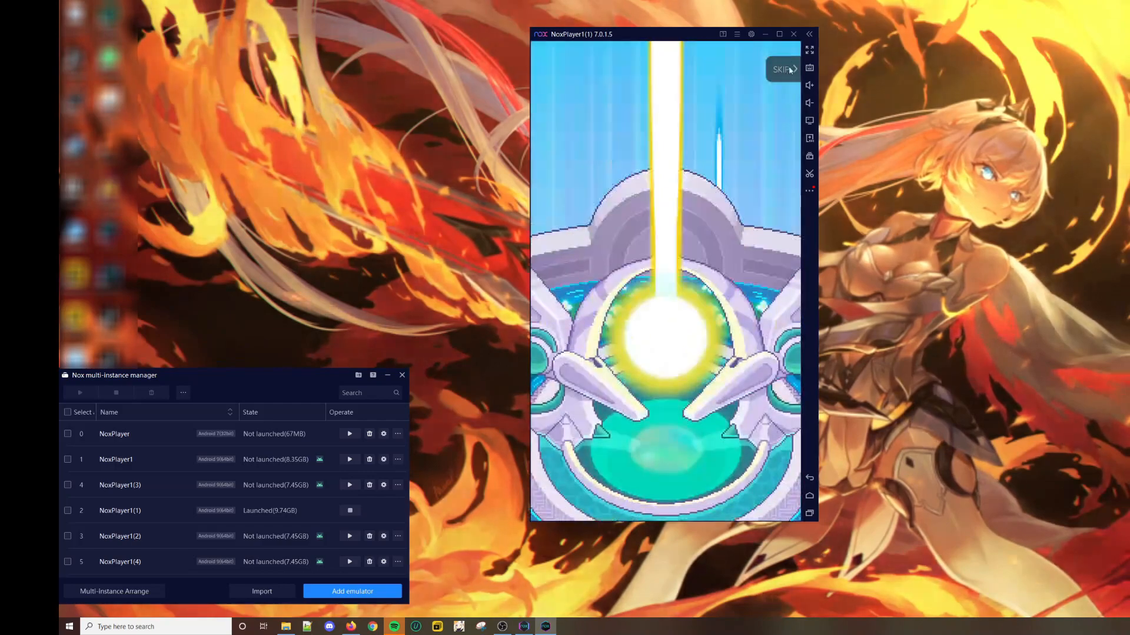
{"action": "left_click", "coordinate": [781, 70]}
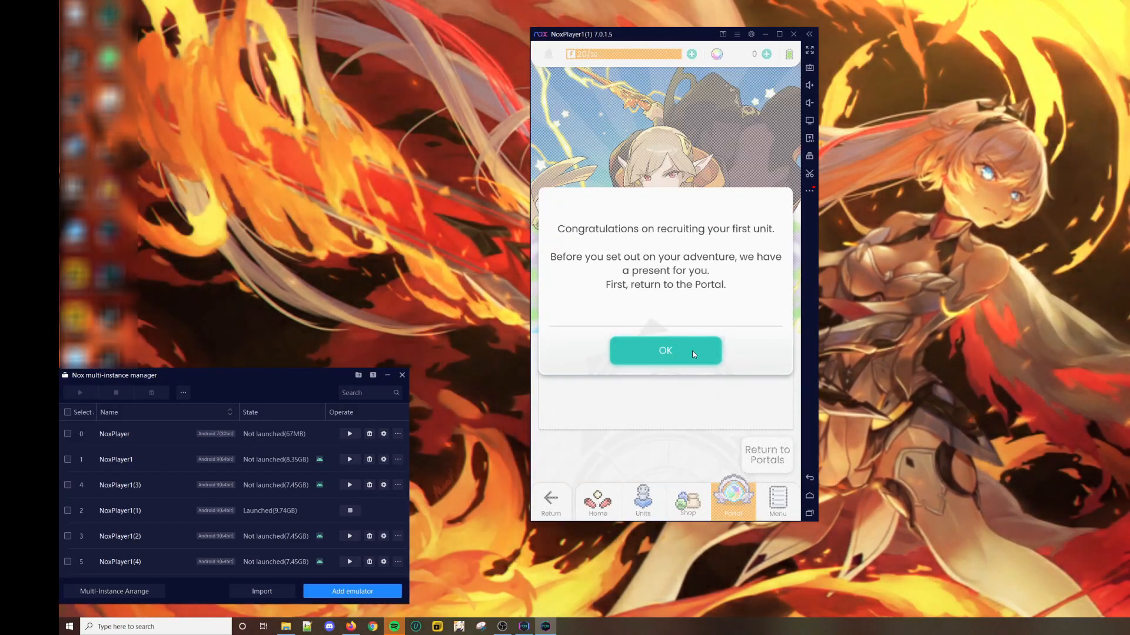
{"action": "left_click", "coordinate": [664, 351]}
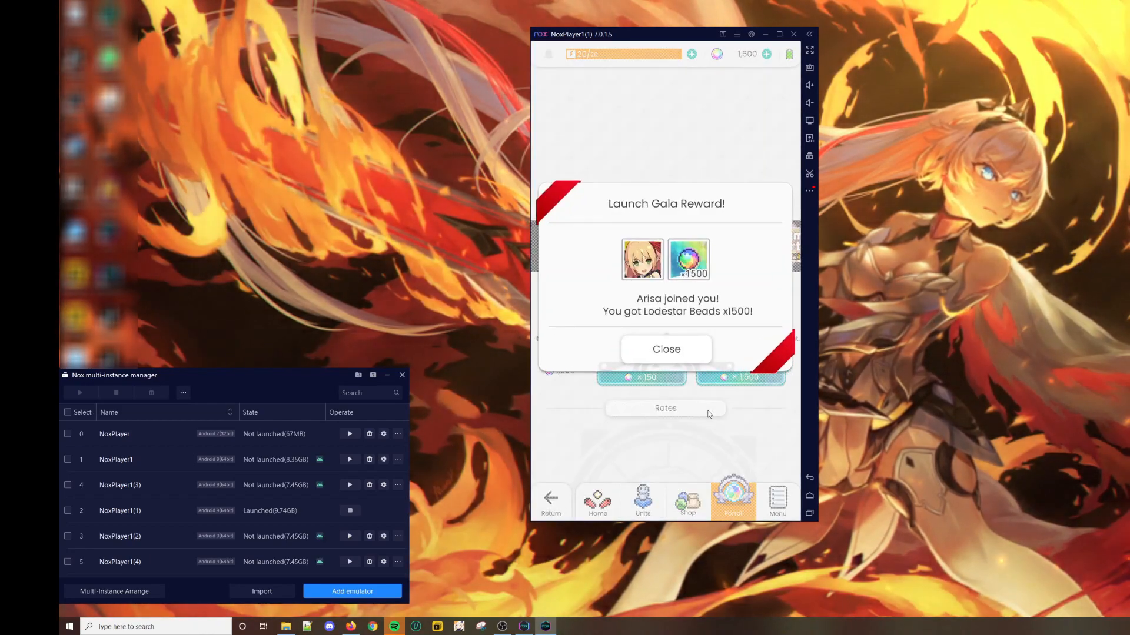
{"action": "mouse_move", "coordinate": [722, 289]}
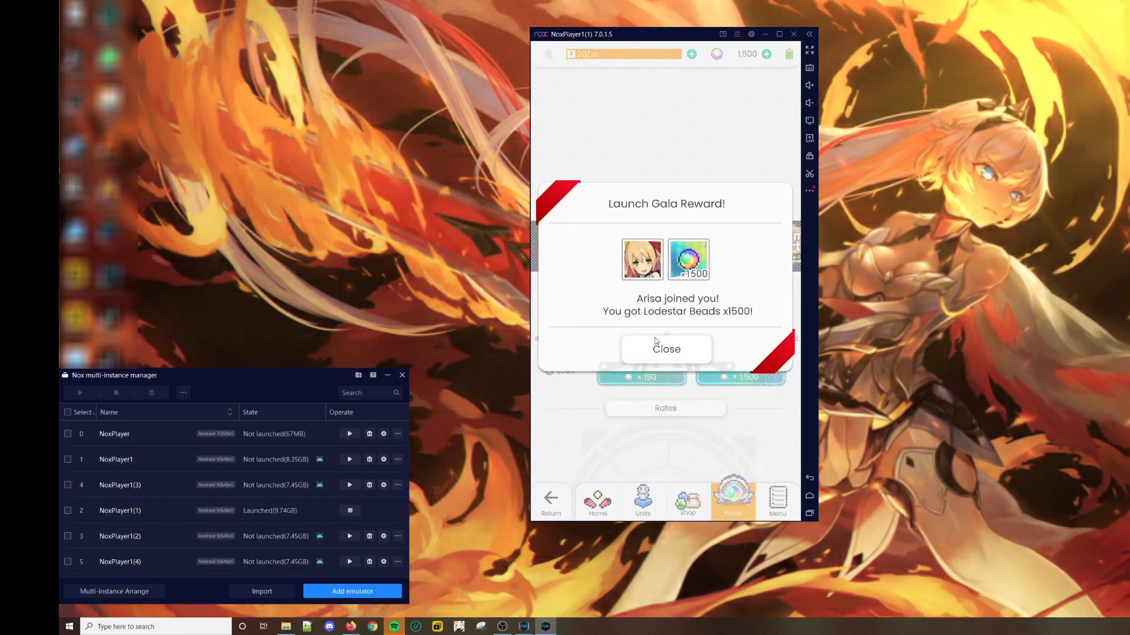
{"action": "left_click", "coordinate": [665, 348]}
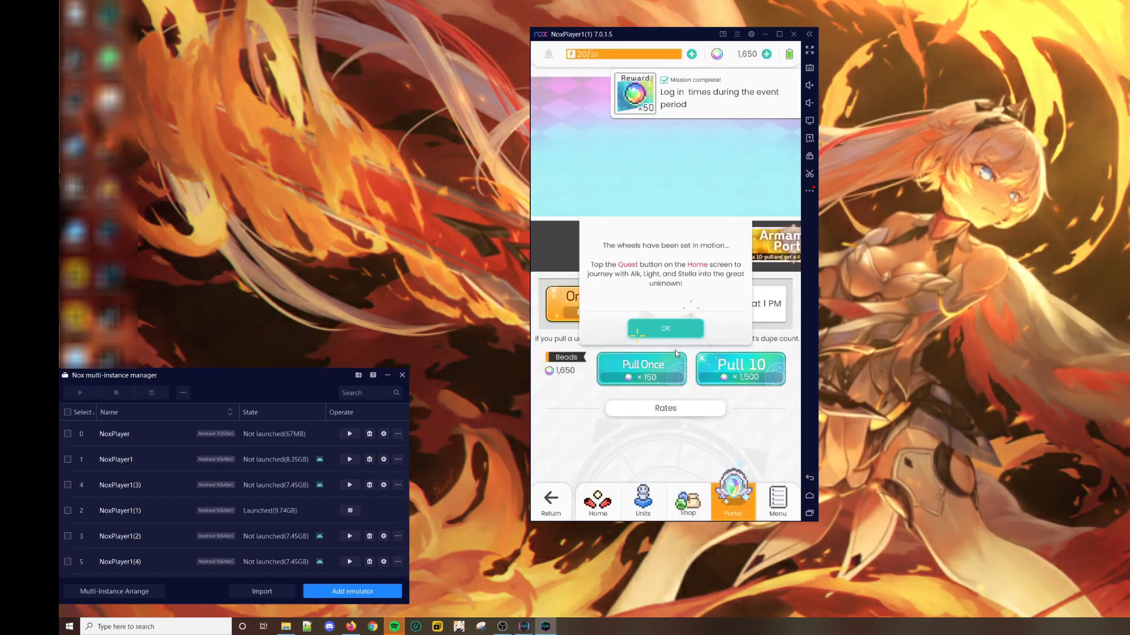
- Open Mail, use Open All to claim every gift, and close the result notice, reaching 5,150 beads
{"action": "left_click", "coordinate": [664, 328]}
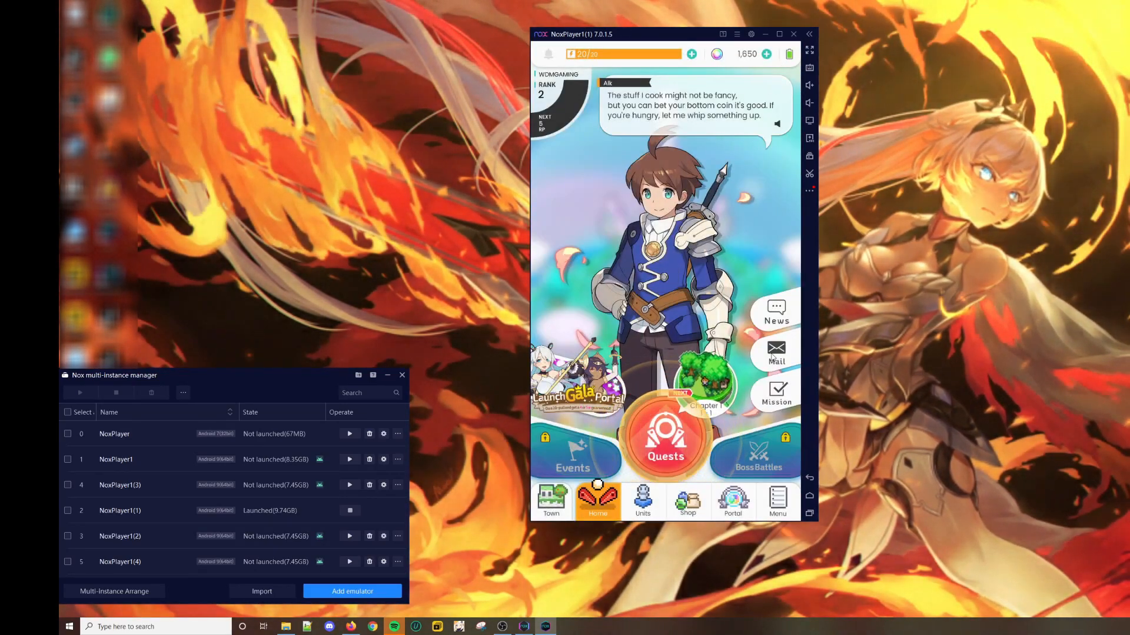
{"action": "left_click", "coordinate": [776, 353]}
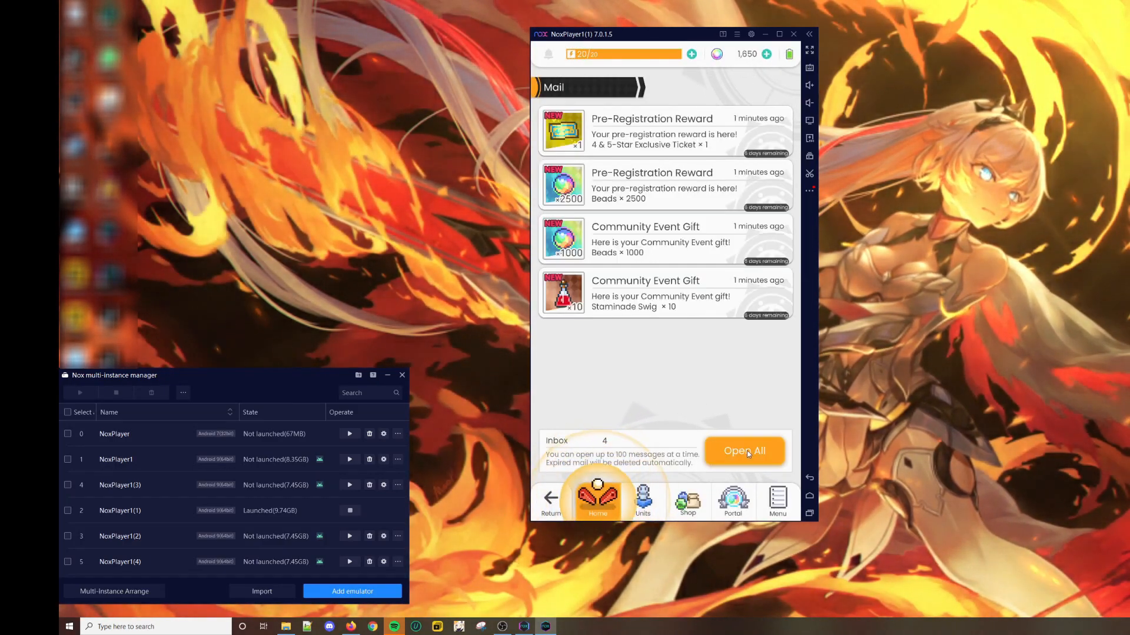
{"action": "left_click", "coordinate": [743, 451]}
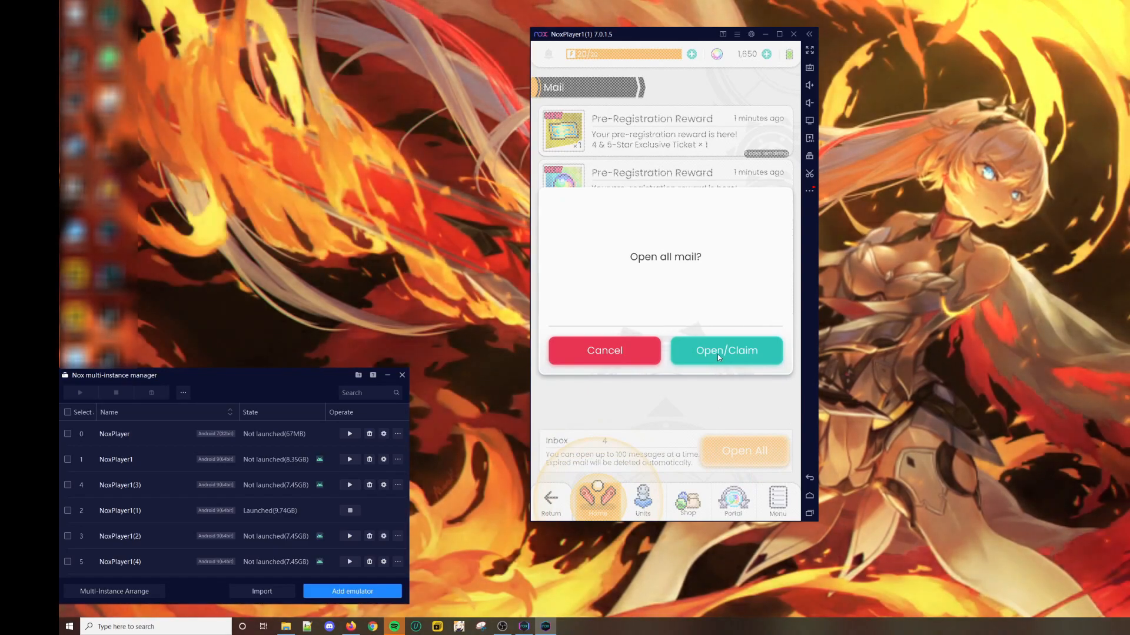
{"action": "left_click", "coordinate": [726, 351]}
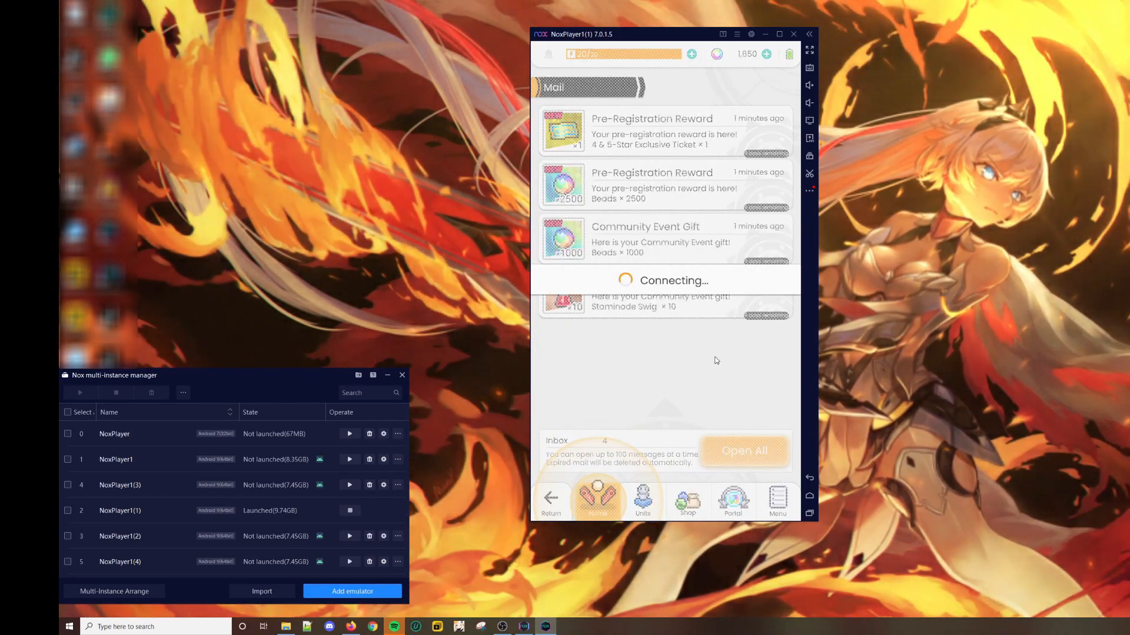
{"action": "left_click", "coordinate": [744, 450]}
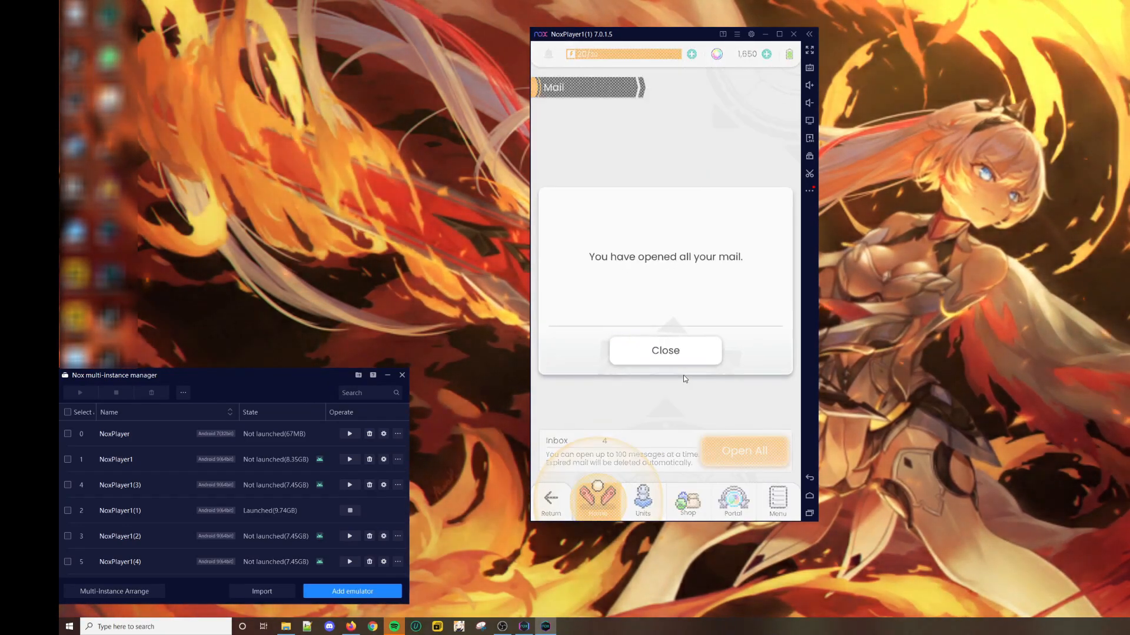
{"action": "left_click", "coordinate": [664, 350]}
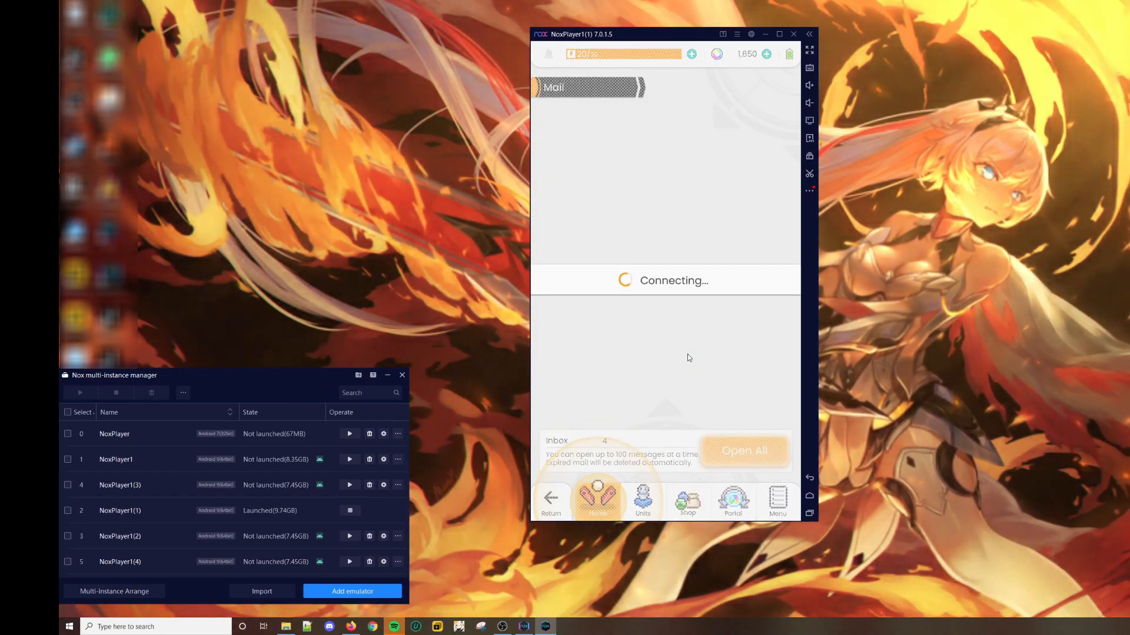
{"action": "left_click", "coordinate": [744, 451]}
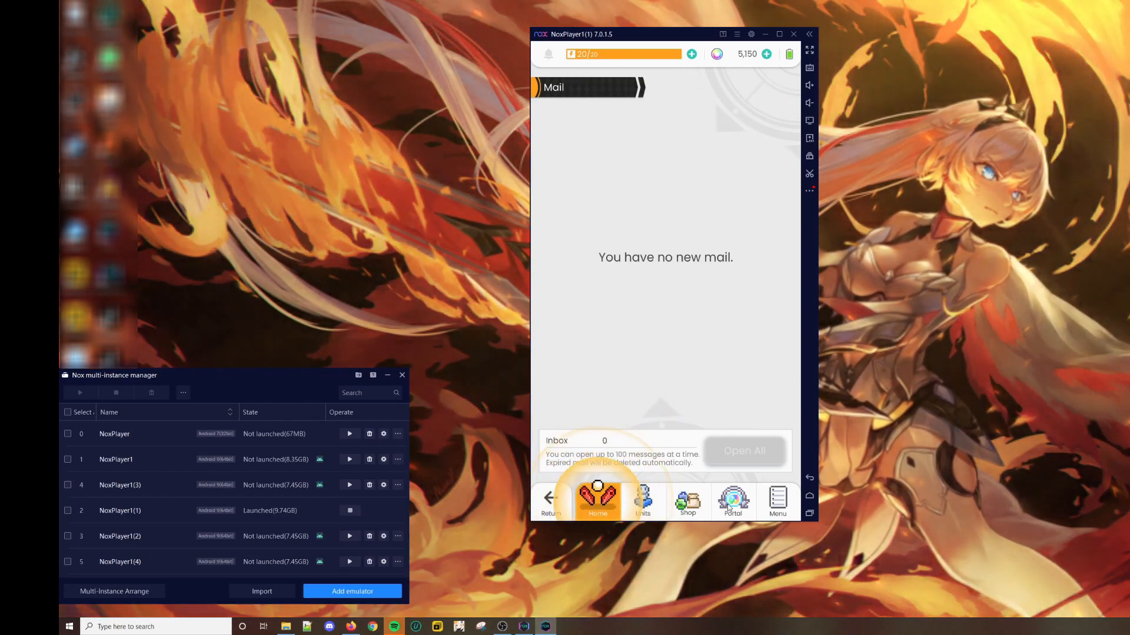
- Go to Portal and confirm a Pull 10 on the Launch Gala Portal for 1500 beads
{"action": "left_click", "coordinate": [732, 501]}
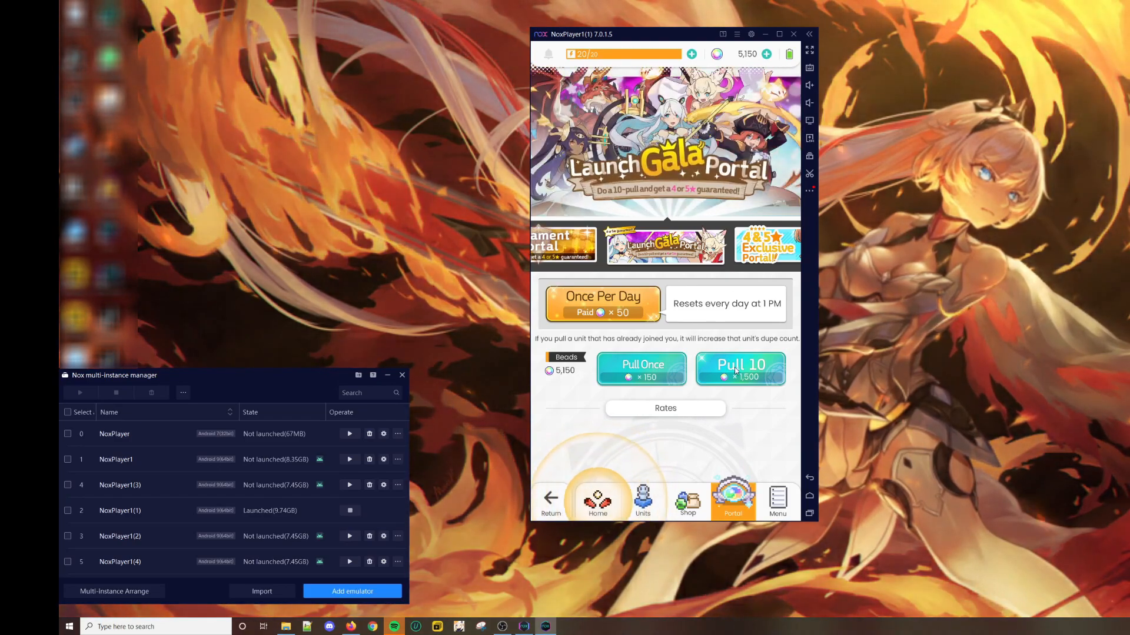
{"action": "left_click", "coordinate": [740, 367]}
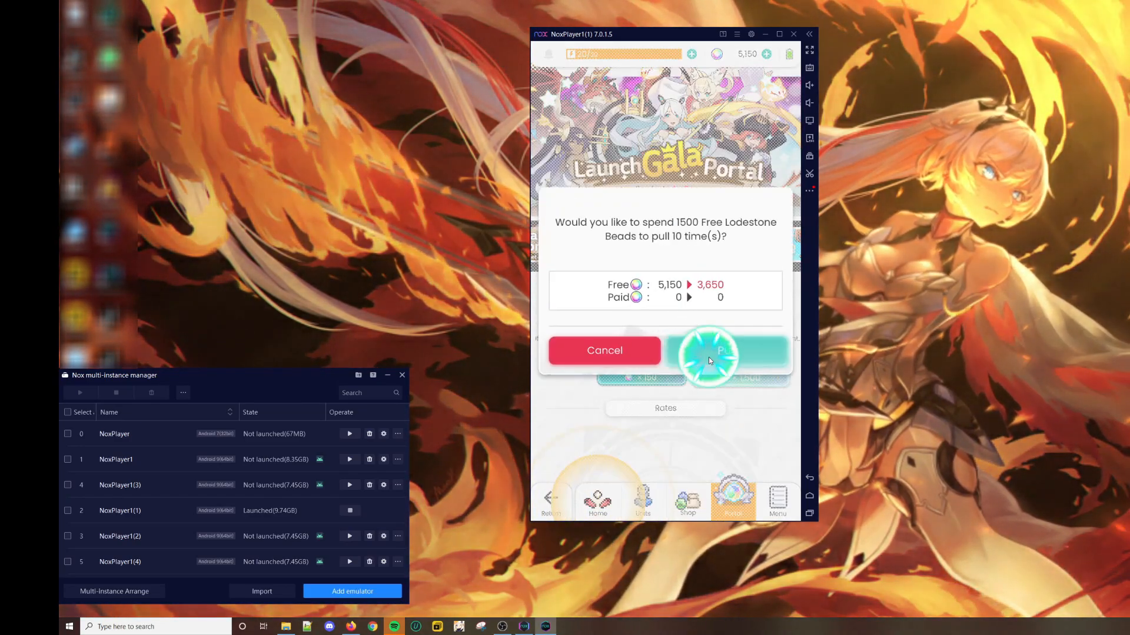
{"action": "left_click", "coordinate": [712, 356]}
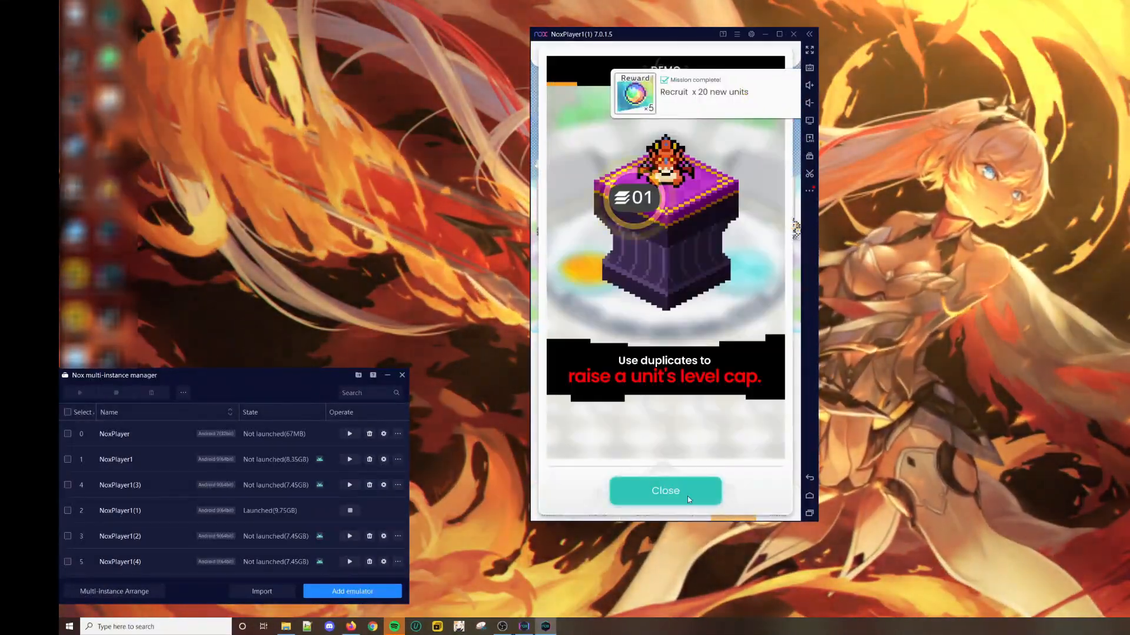
- Dismiss the duplicates tip, cancel the bead purchase prompt, and return to the portals page
{"action": "left_click", "coordinate": [663, 491]}
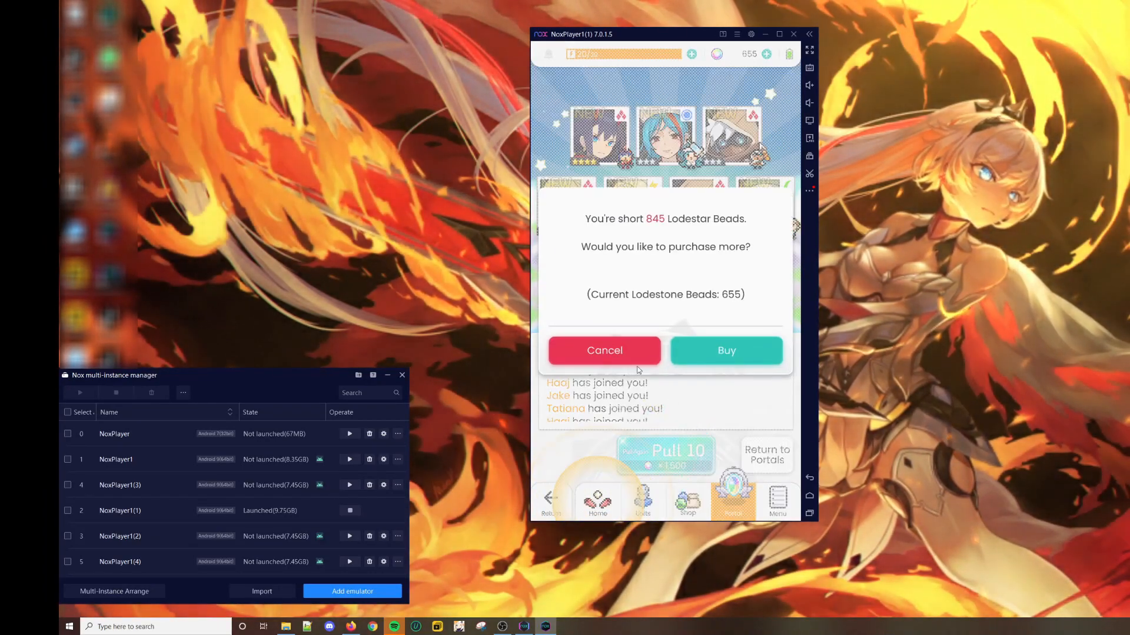
{"action": "left_click", "coordinate": [604, 351]}
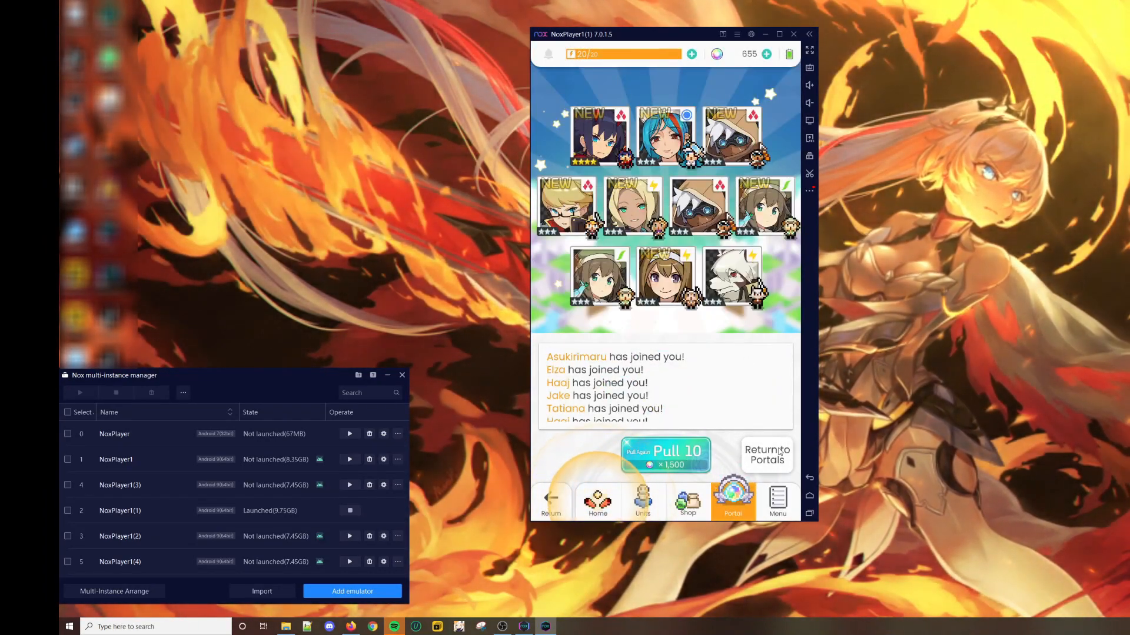
{"action": "left_click", "coordinate": [767, 454]}
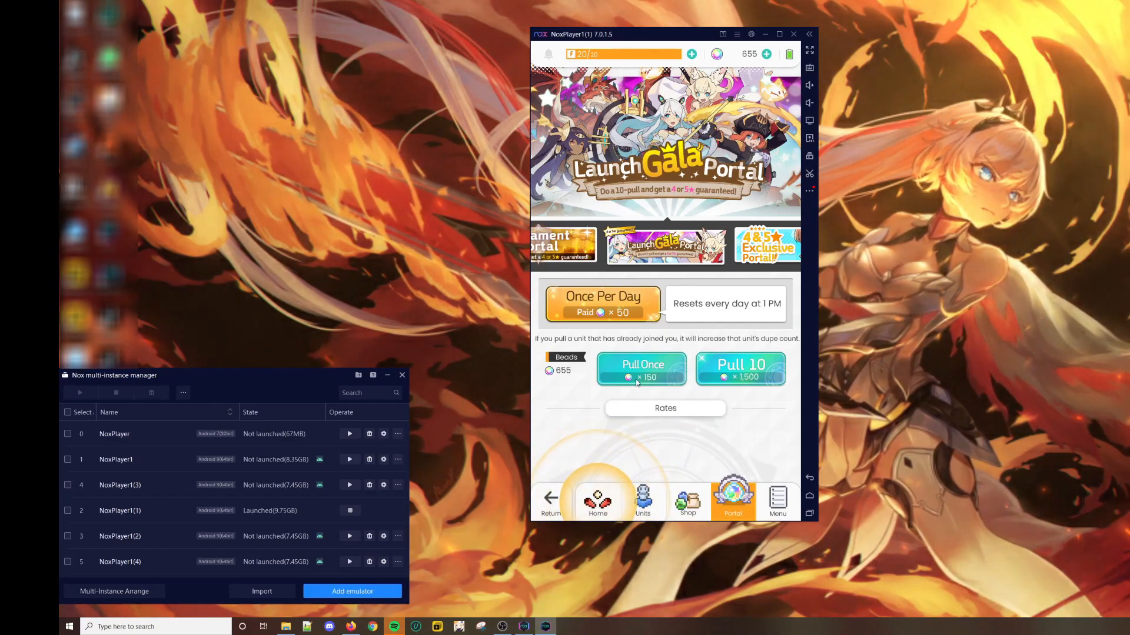
- View the Launch Gala Portal Rates and scroll through its 5-star unit list
{"action": "left_click", "coordinate": [641, 369]}
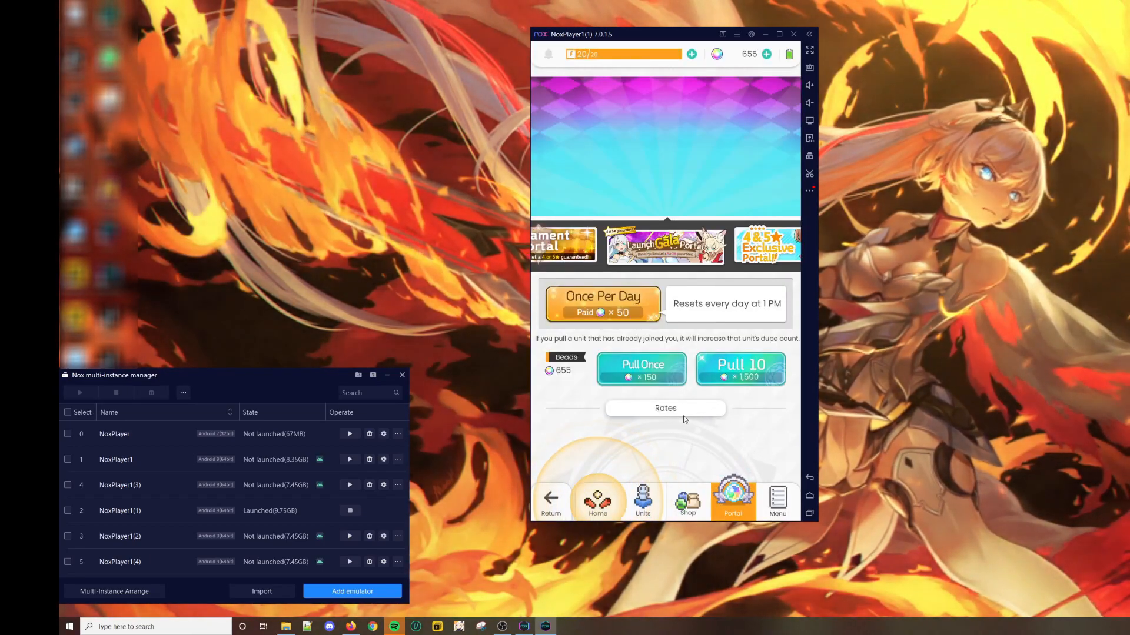
{"action": "left_click", "coordinate": [664, 408]}
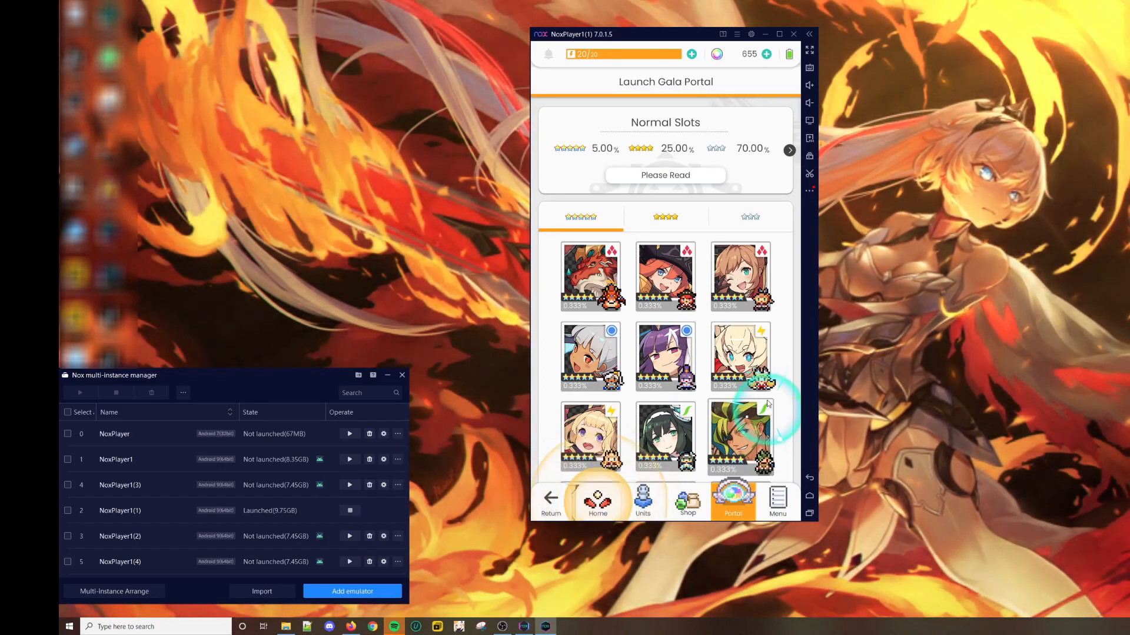
{"action": "scroll", "scroll_direction": "down", "scroll_amount": 3}
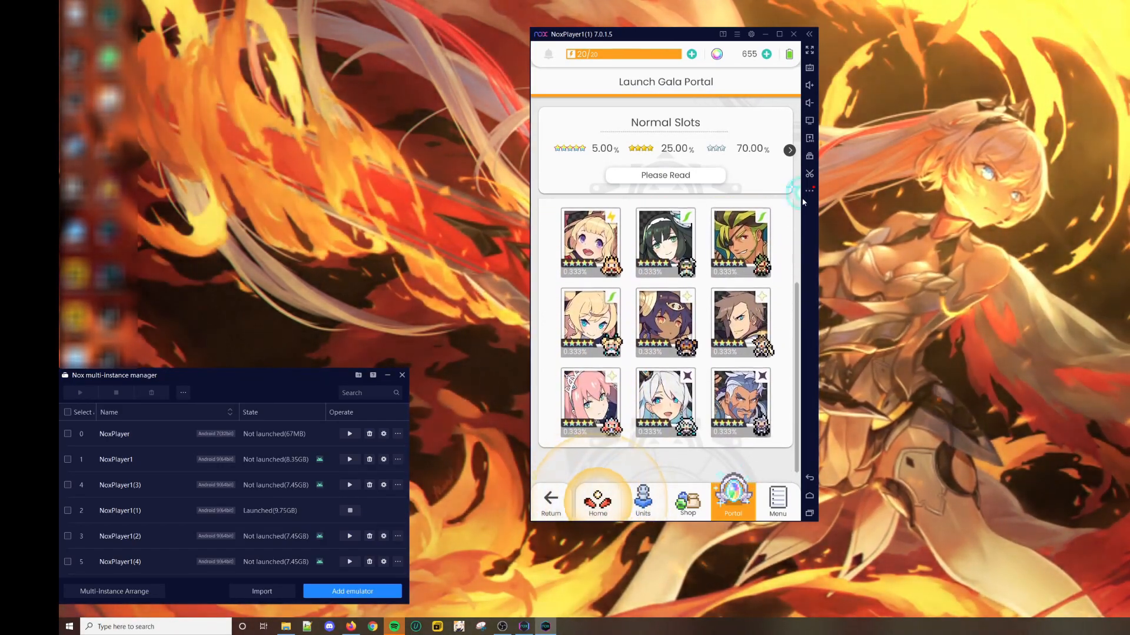
{"action": "scroll", "scroll_direction": "down", "scroll_amount": 3}
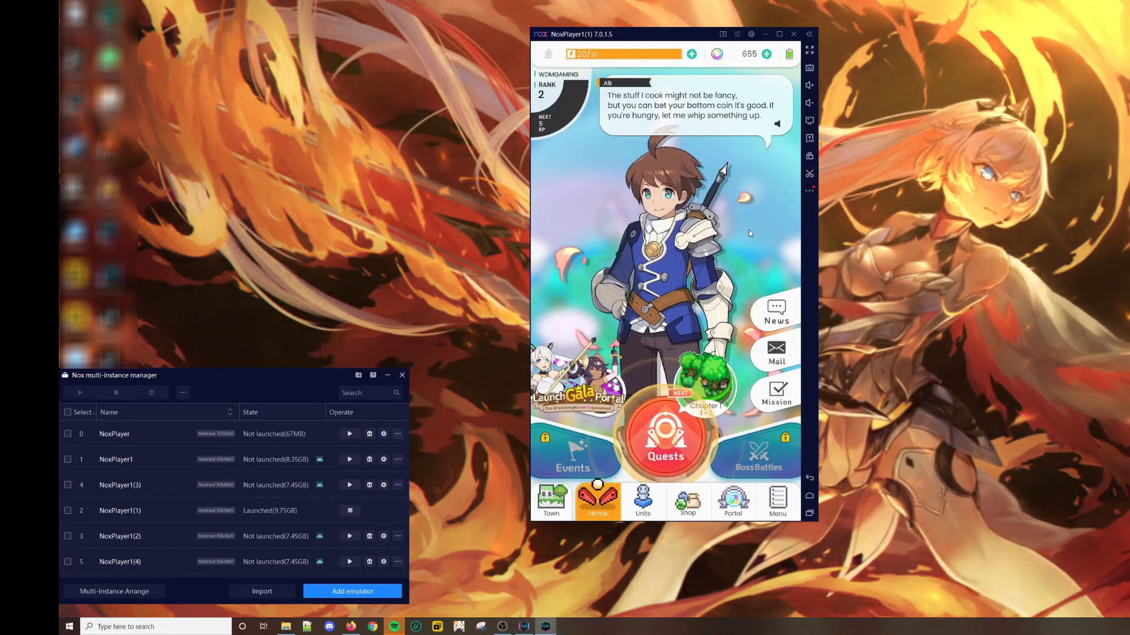
{"action": "mouse_move", "coordinate": [756, 66]}
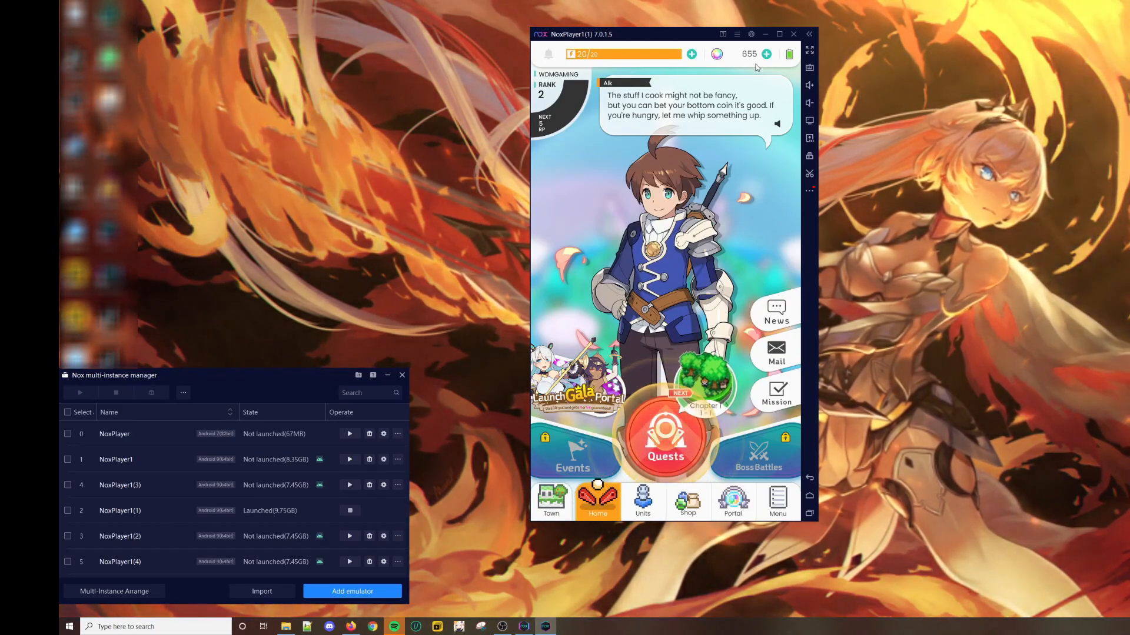
- Enable root access in NoxPlayer system settings, save, and choose Restart now
{"action": "left_click", "coordinate": [750, 34]}
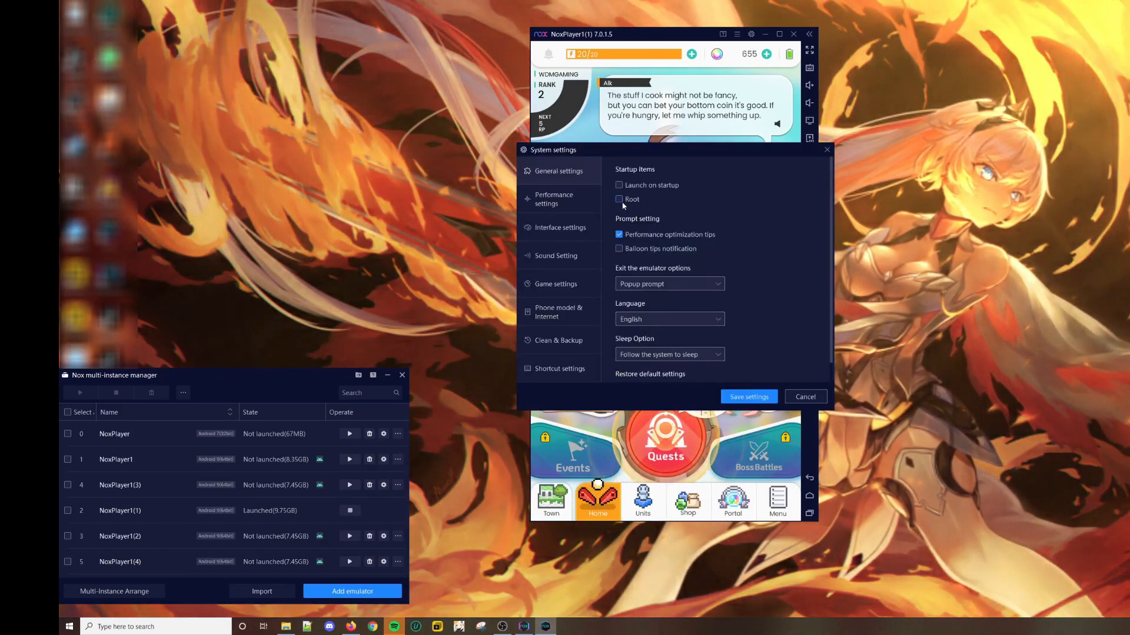
{"action": "left_click", "coordinate": [618, 199]}
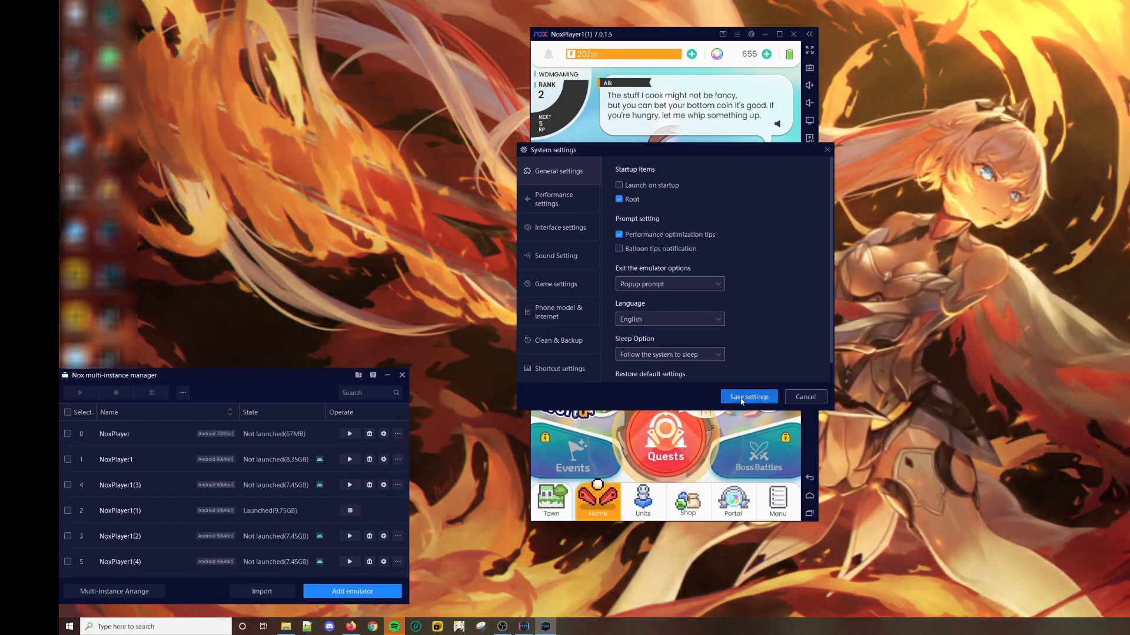
{"action": "left_click", "coordinate": [749, 397]}
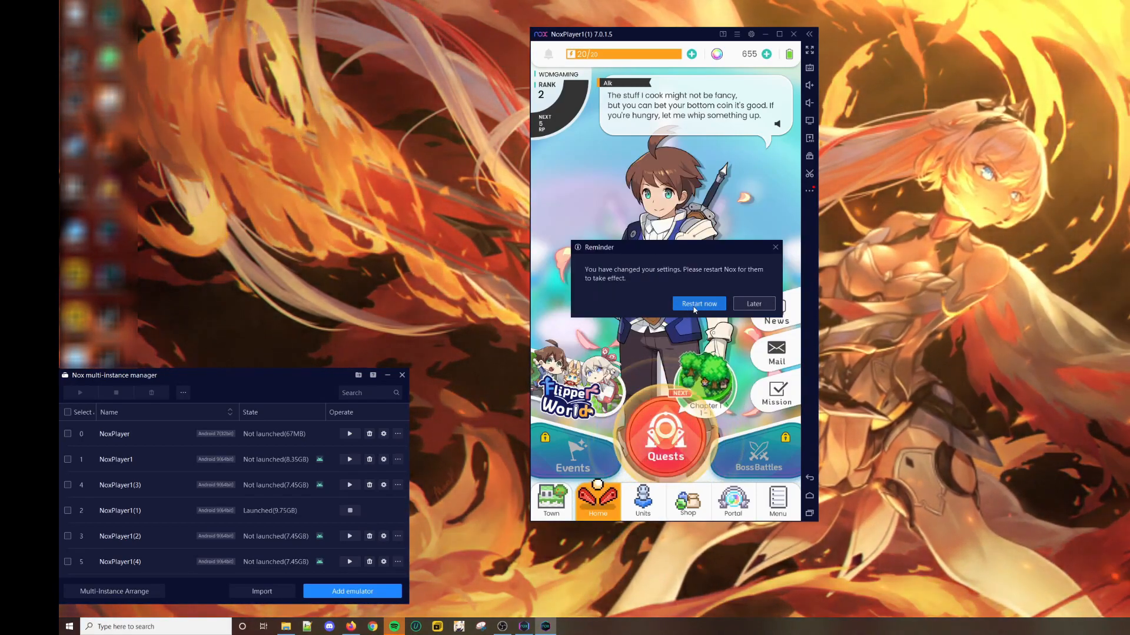
{"action": "left_click", "coordinate": [698, 304]}
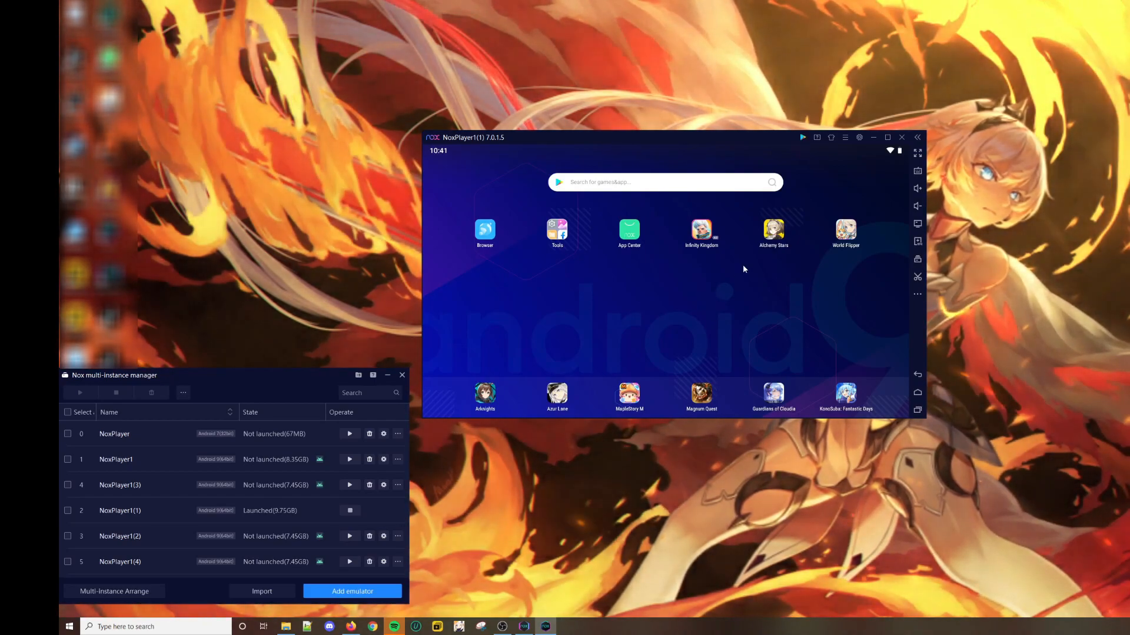
{"action": "mouse_move", "coordinate": [862, 233]}
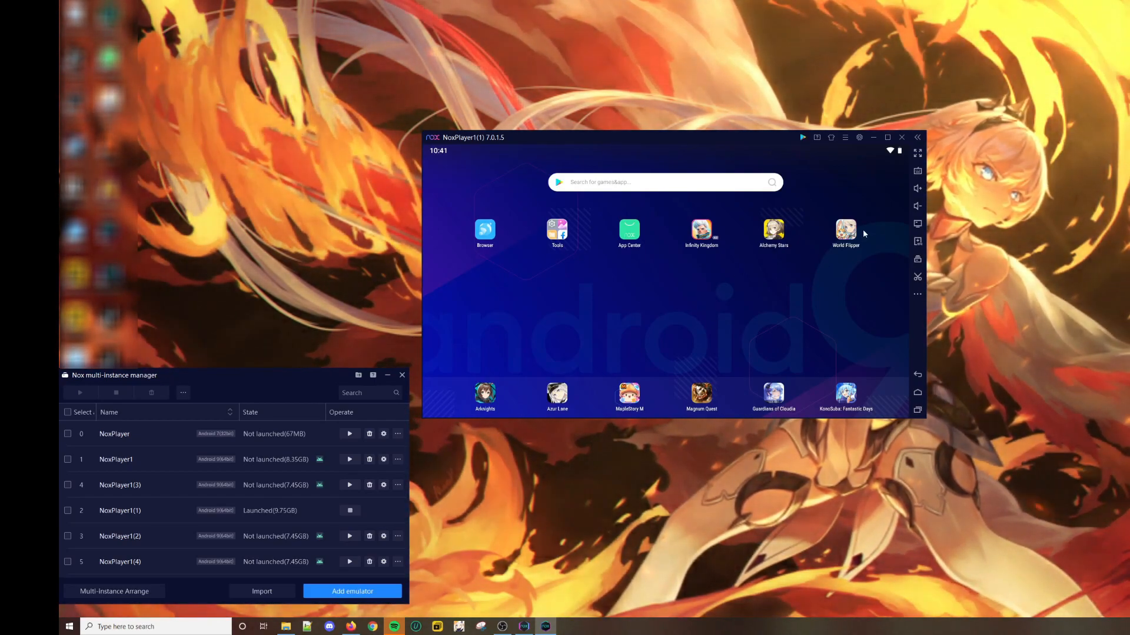
- Open the Tools folder on the Android home screen and launch Amaze
{"action": "left_click", "coordinate": [556, 230]}
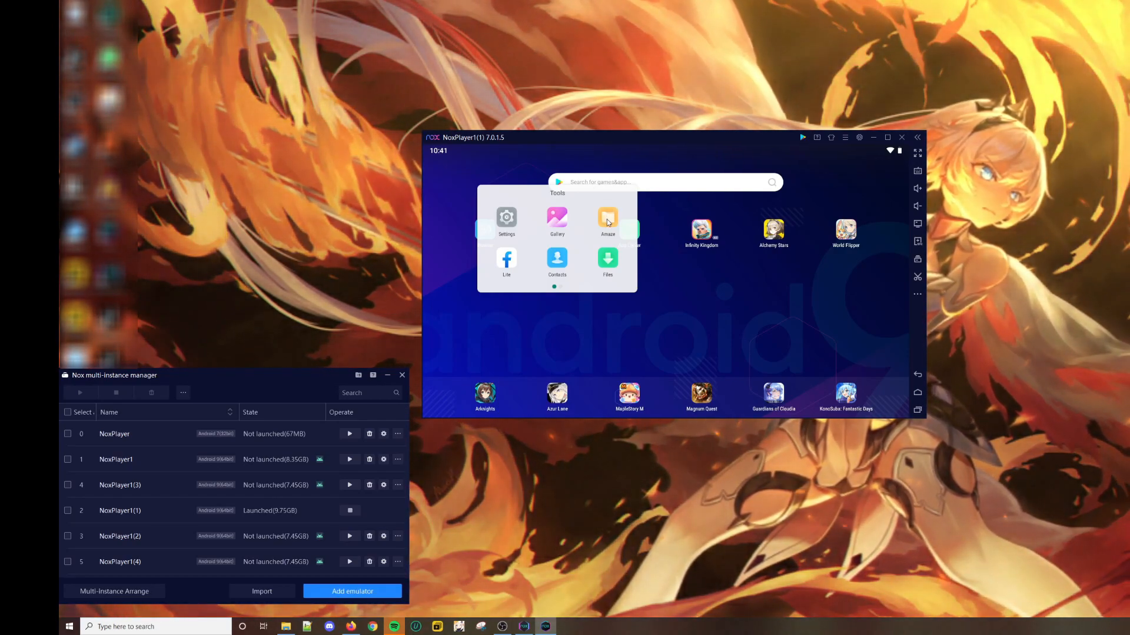
{"action": "left_click", "coordinate": [607, 219]}
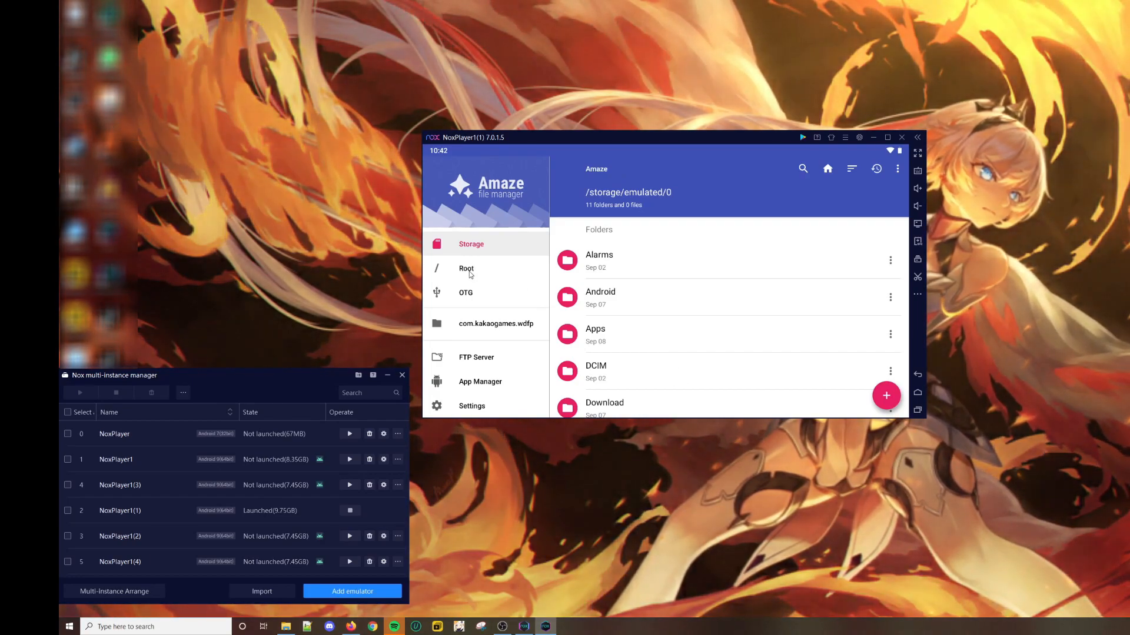
- Browse Root to /data/data/com.kakaogames.wdfp and delete its shared_prefs folder
{"action": "left_click", "coordinate": [466, 268]}
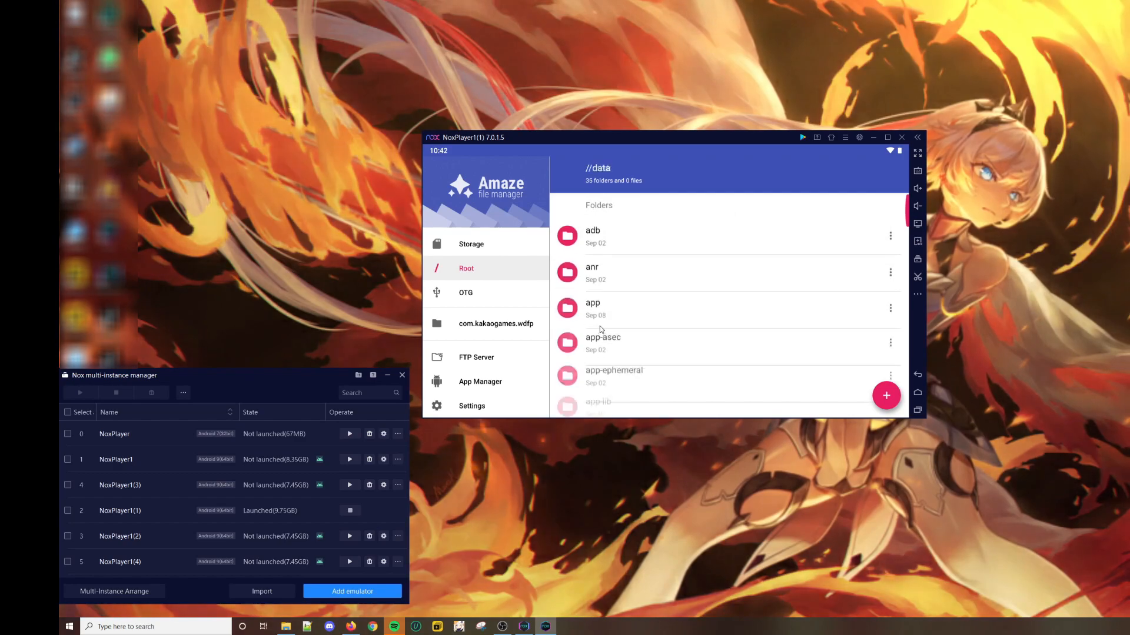
{"action": "scroll", "scroll_direction": "down", "scroll_amount": 3}
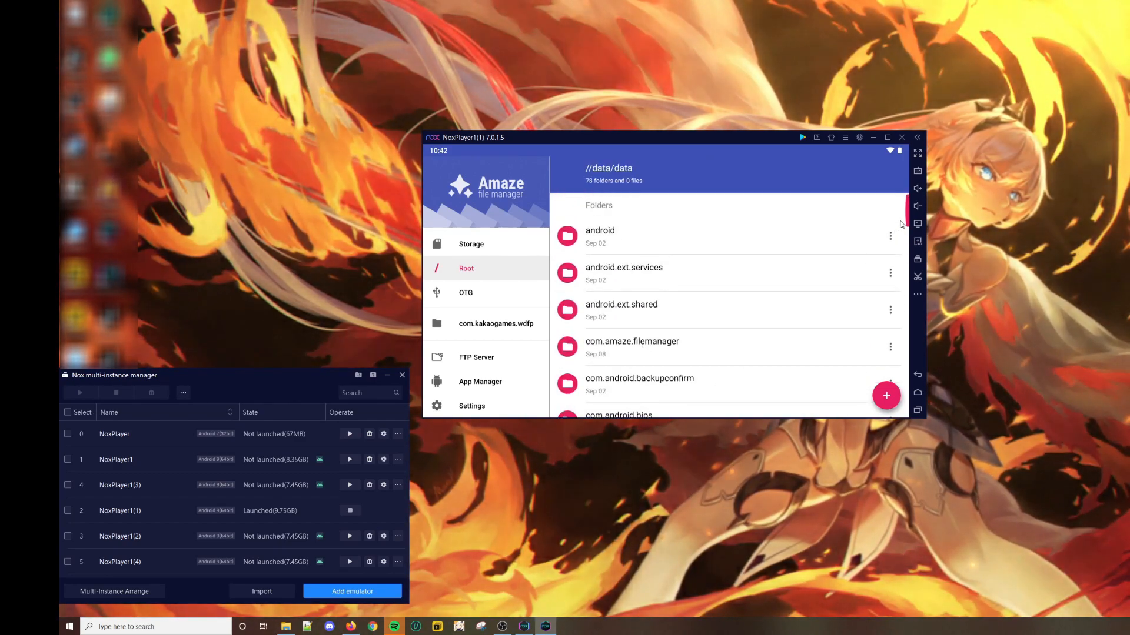
{"action": "scroll", "scroll_direction": "down", "scroll_amount": 3}
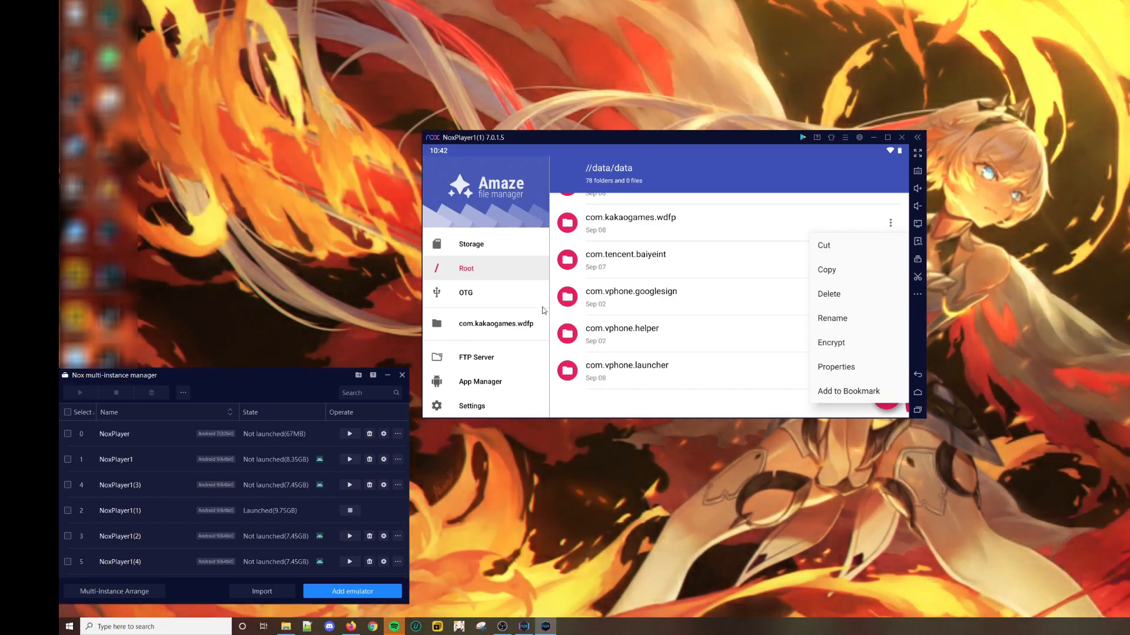
{"action": "mouse_move", "coordinate": [671, 223]}
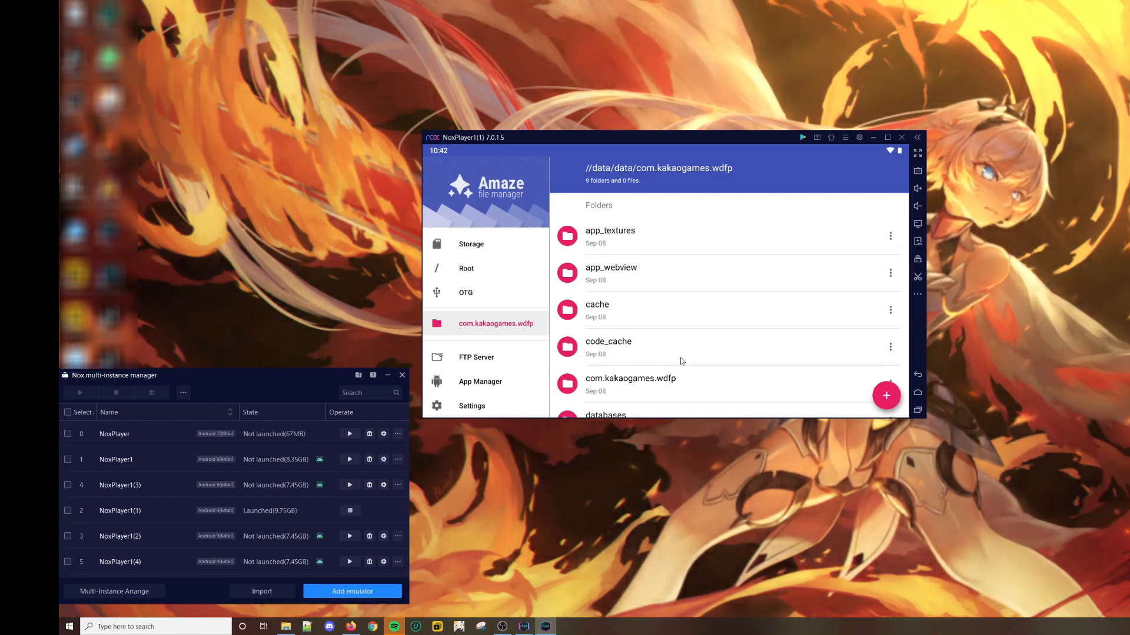
{"action": "scroll", "scroll_direction": "down", "scroll_amount": 3}
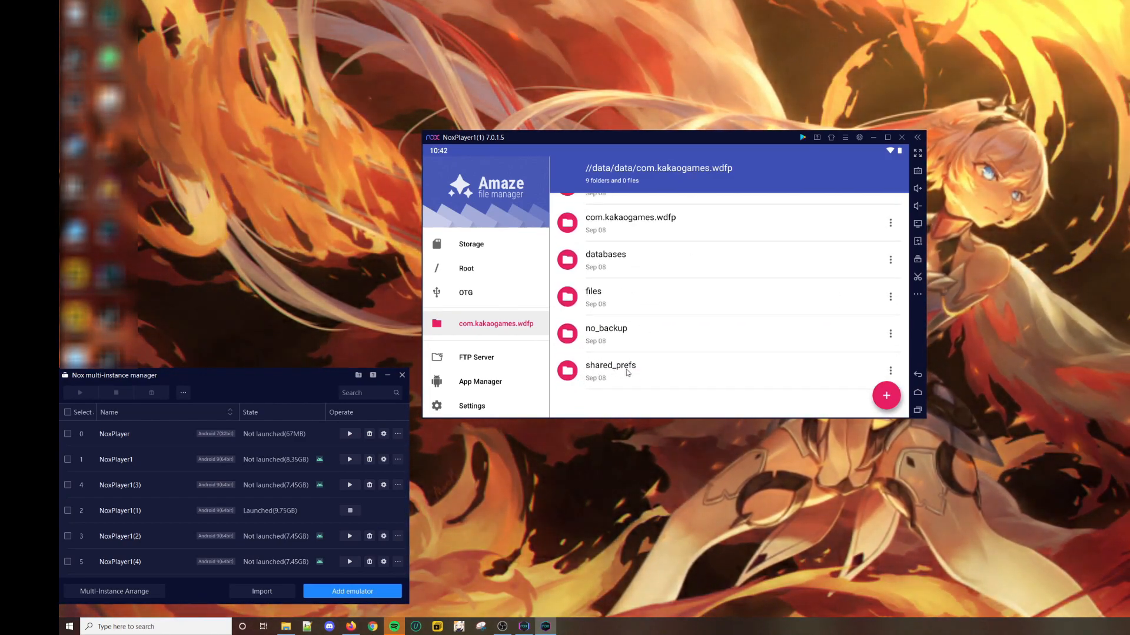
{"action": "left_click", "coordinate": [611, 371]}
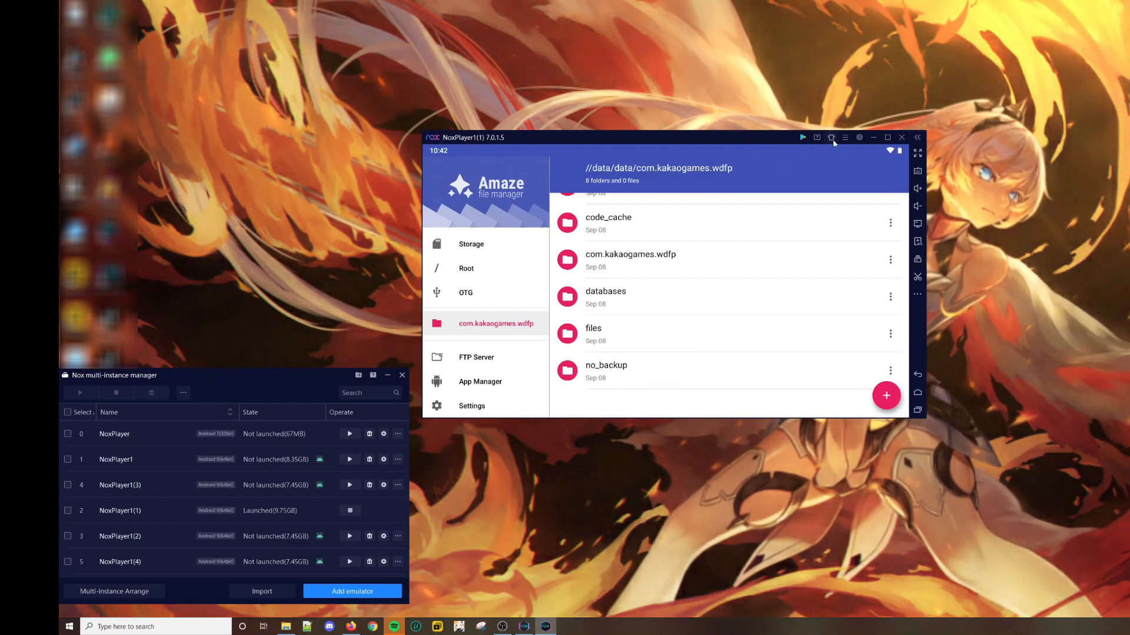
- Adjust General system settings, save them and restart the NoxPlayer instance
{"action": "left_click", "coordinate": [859, 137]}
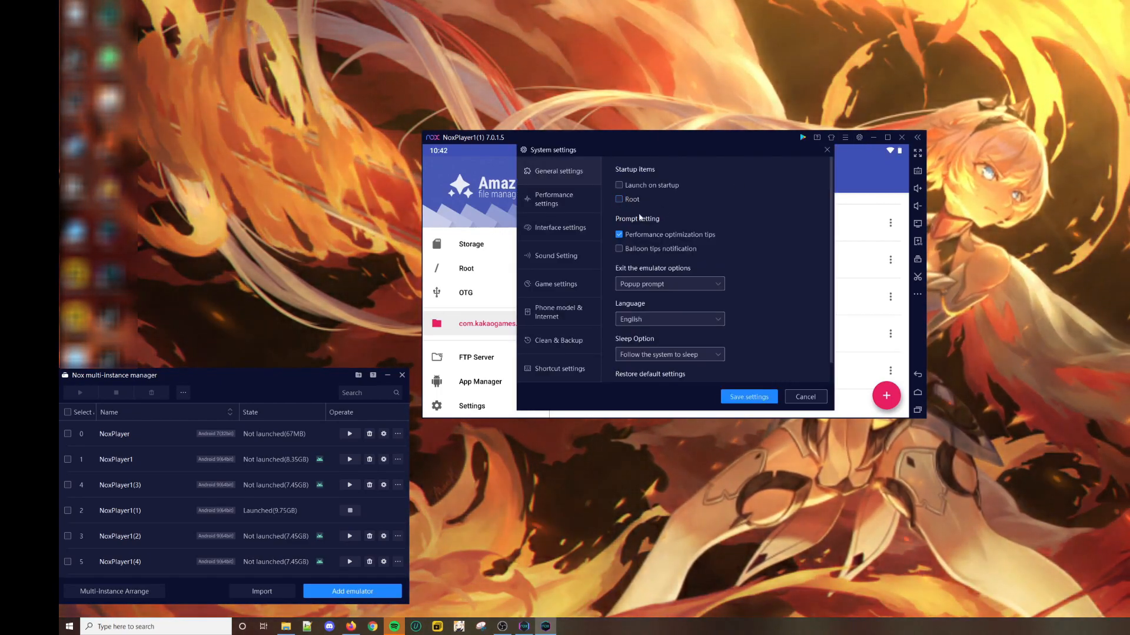
{"action": "left_click", "coordinate": [748, 396]}
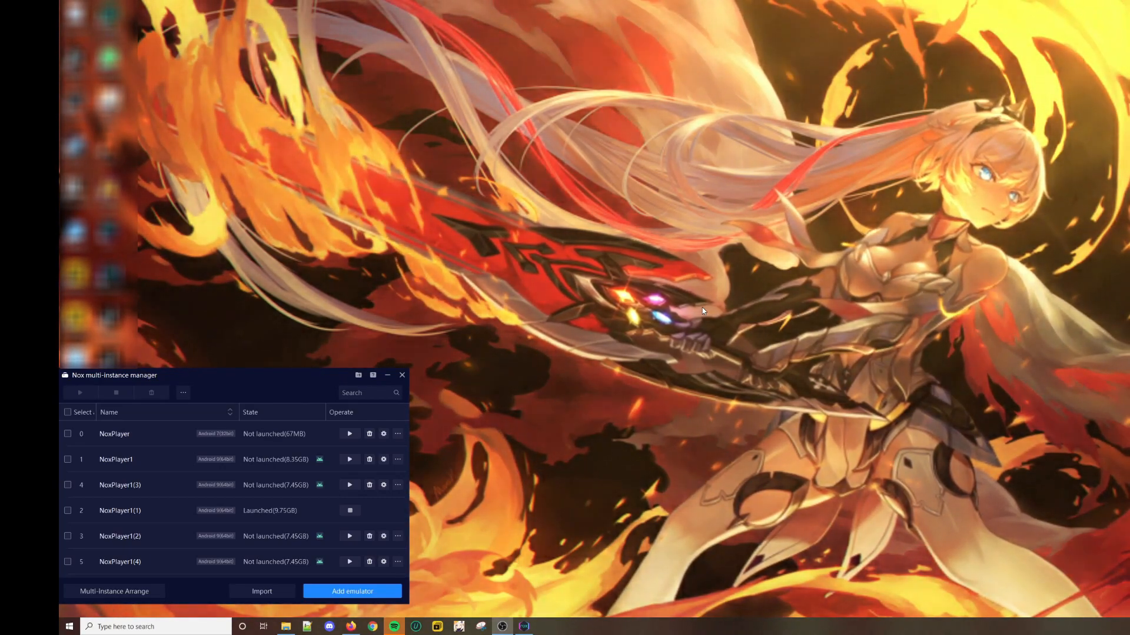
{"action": "left_click", "coordinate": [349, 509]}
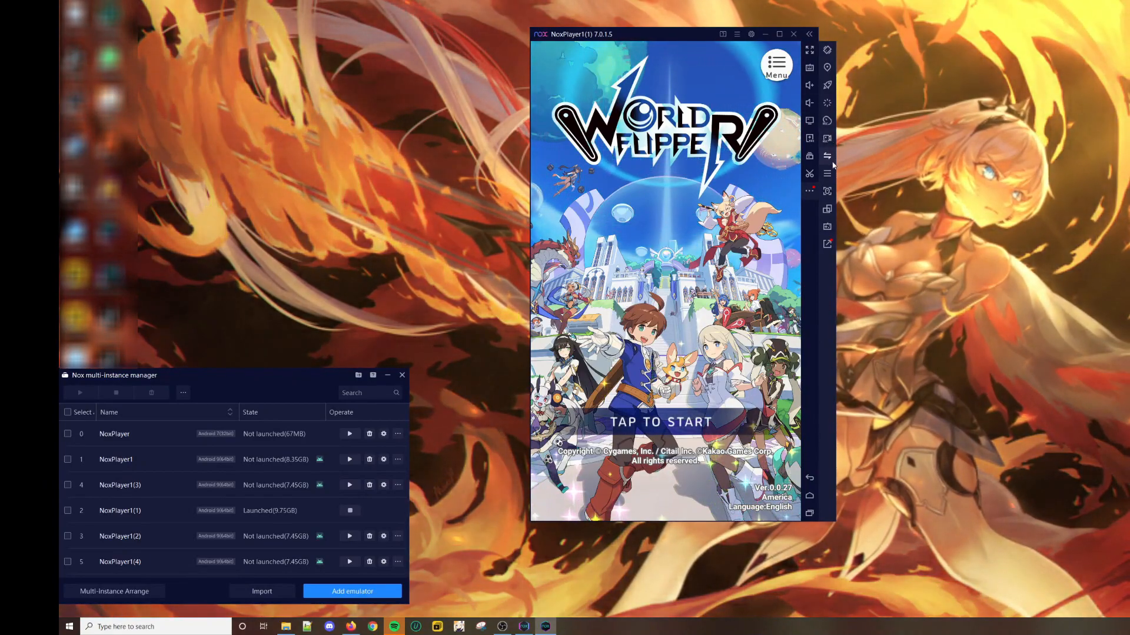
- Start World Flipper from the title screen and confirm Guest Login
{"action": "left_click", "coordinate": [827, 156]}
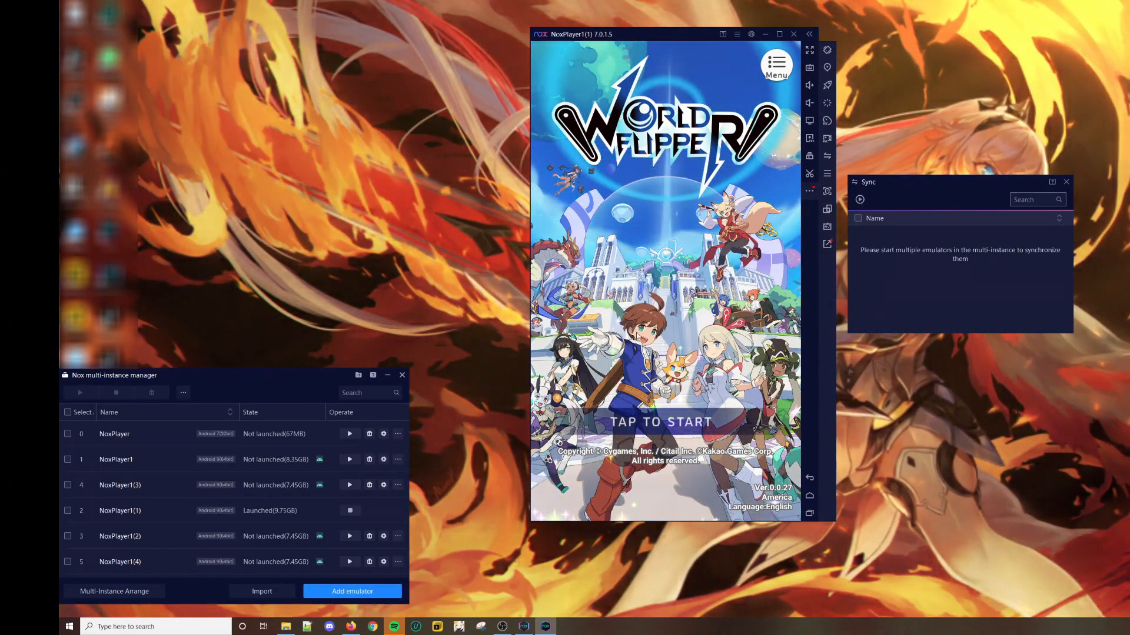
{"action": "left_click", "coordinate": [663, 421]}
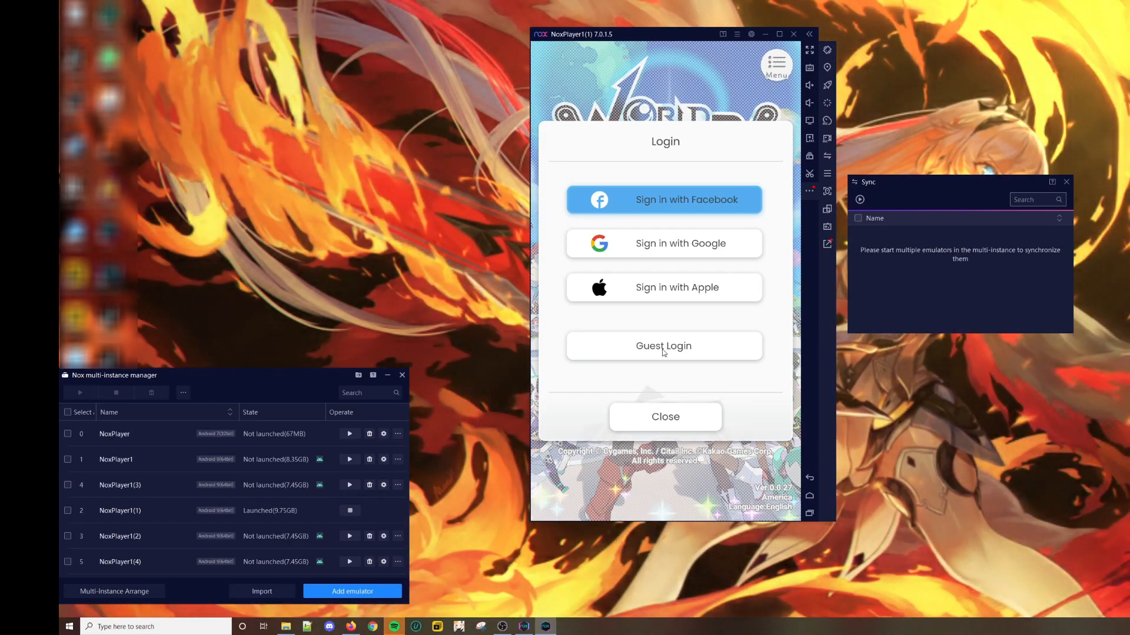
{"action": "left_click", "coordinate": [664, 346]}
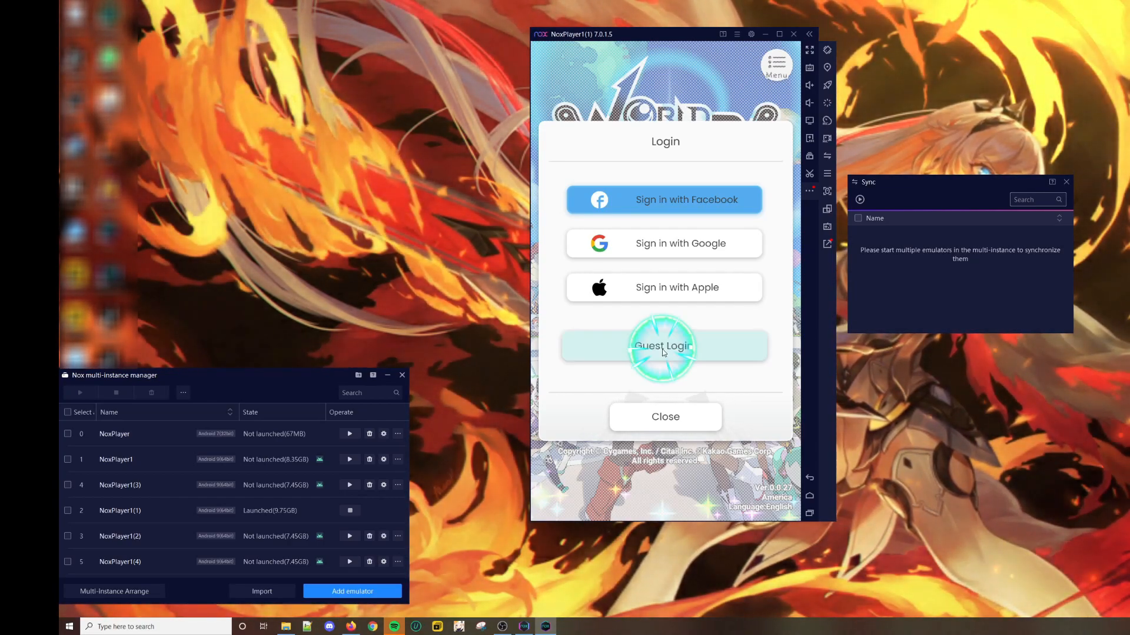
{"action": "left_click", "coordinate": [664, 346]}
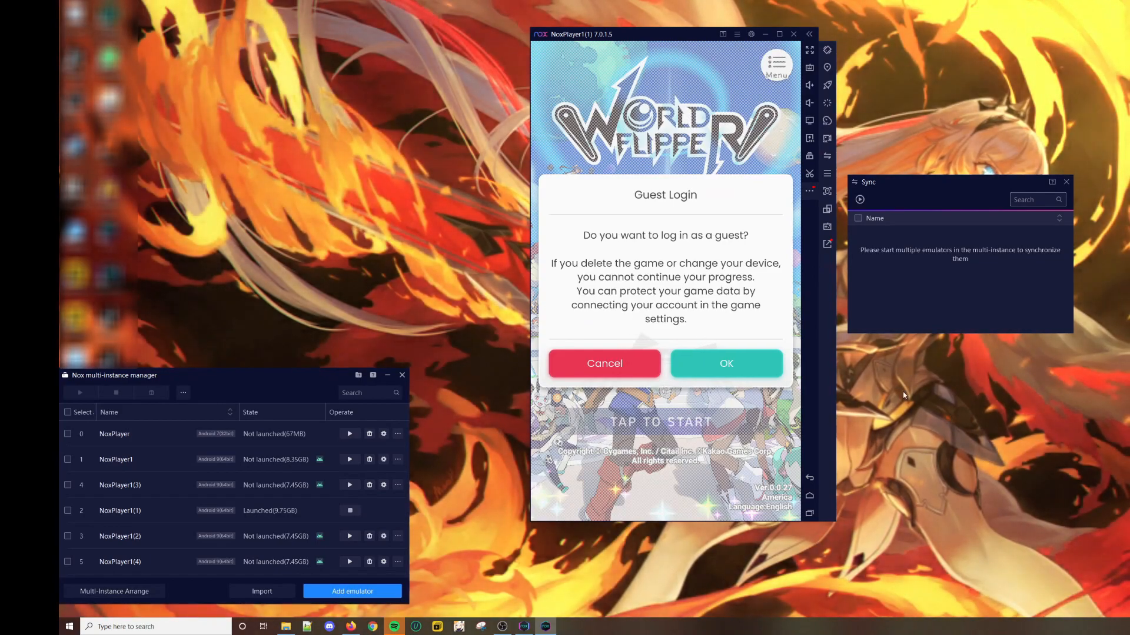
{"action": "mouse_move", "coordinate": [1005, 434]}
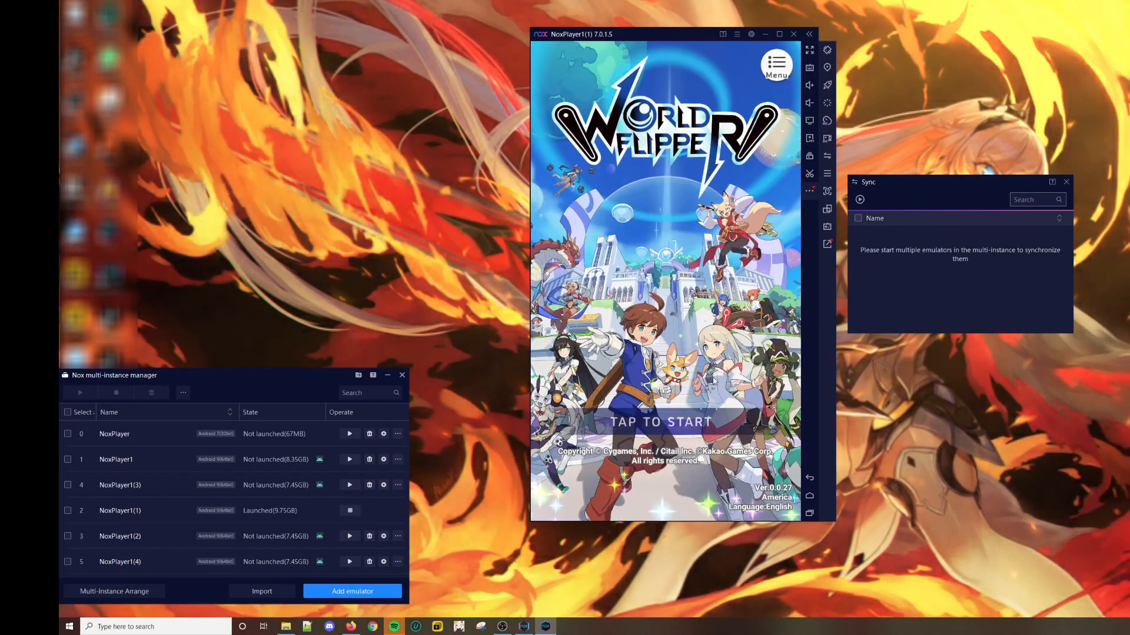
- Continue past the title screen and tick 'Agree to all' Kakao Games terms
{"action": "left_click", "coordinate": [662, 423]}
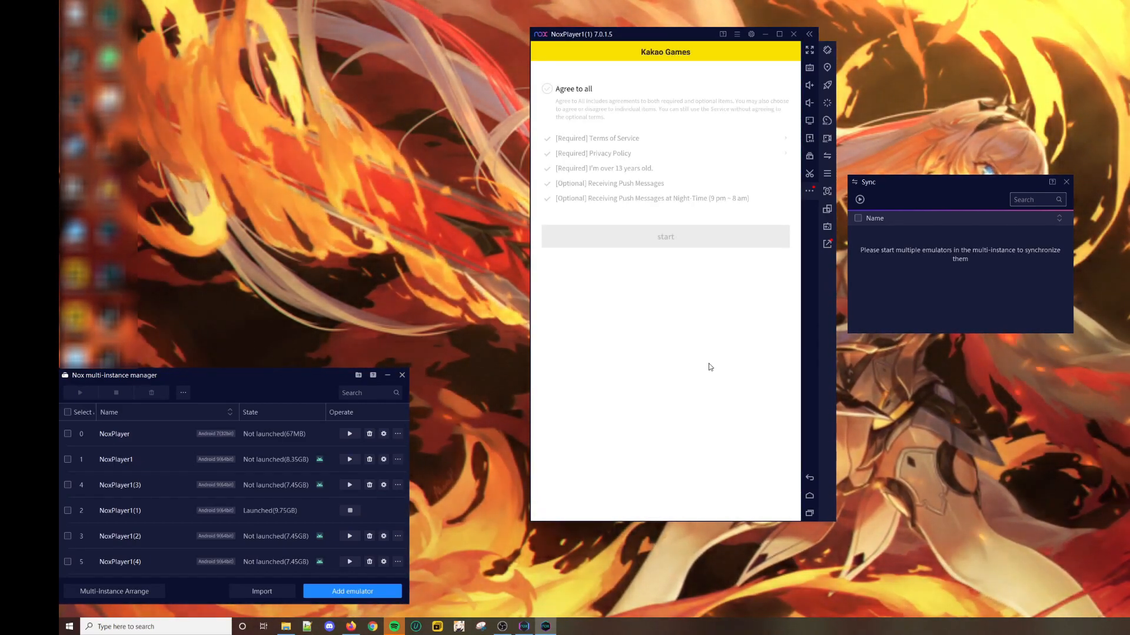
{"action": "left_click", "coordinate": [547, 88]}
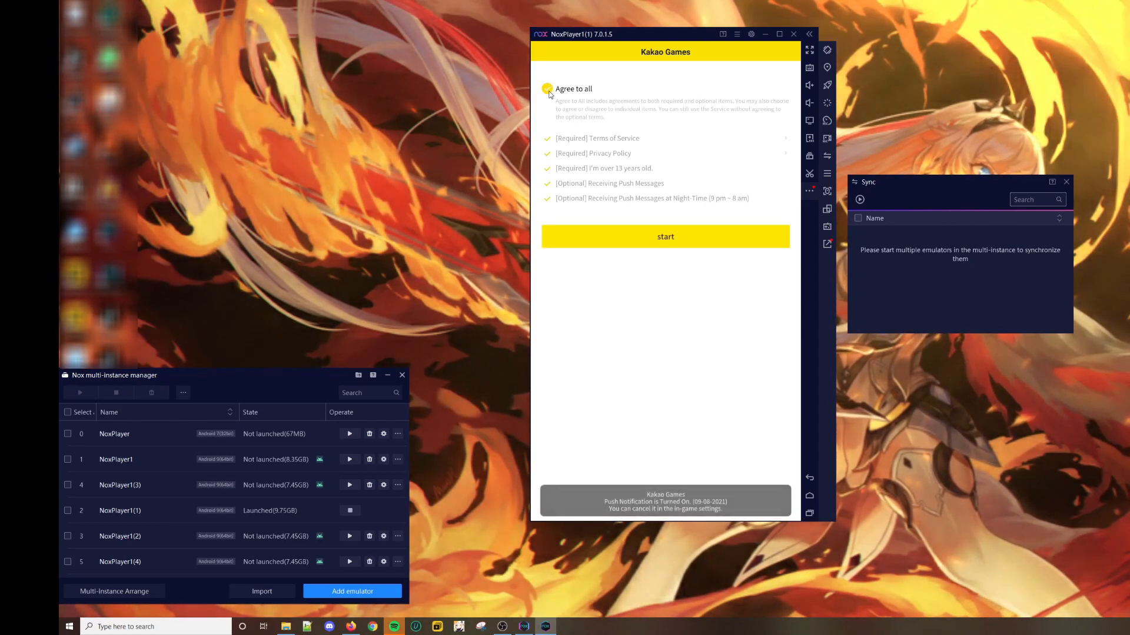